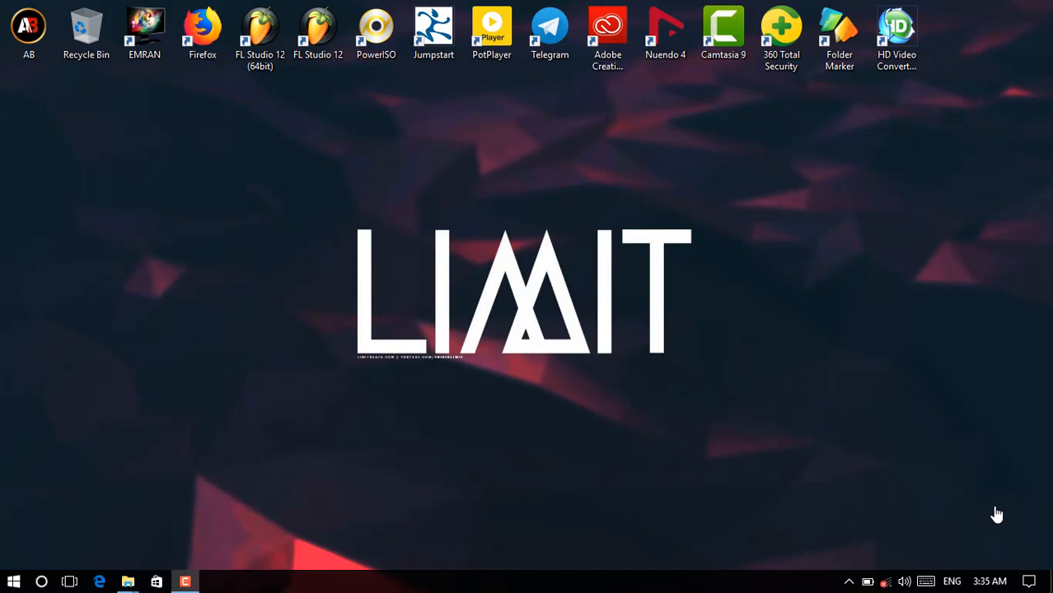
{"action": "mouse_move", "coordinate": [288, 155]}
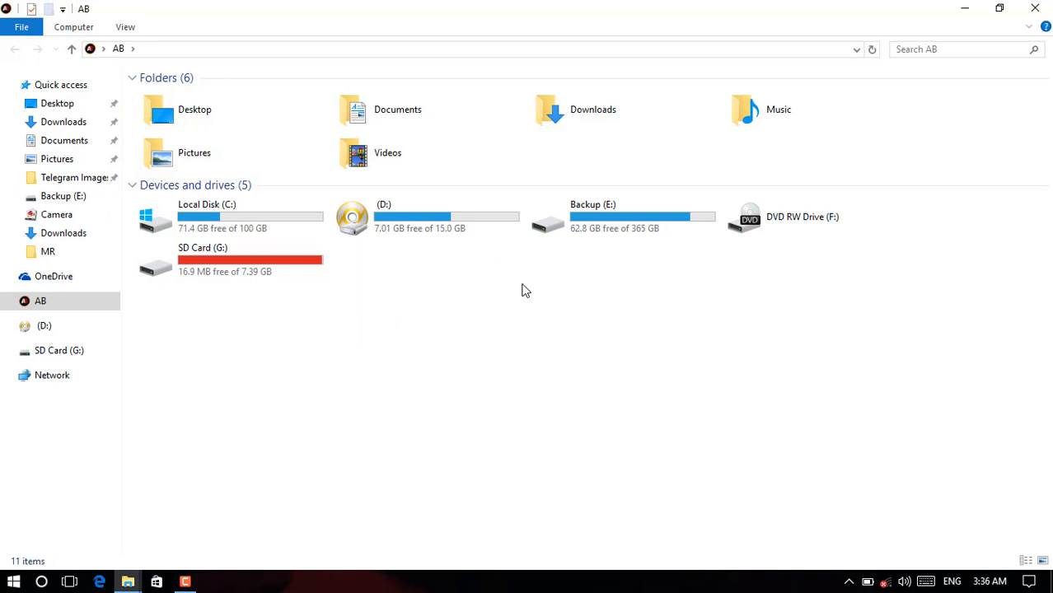
{"action": "mouse_move", "coordinate": [656, 236]}
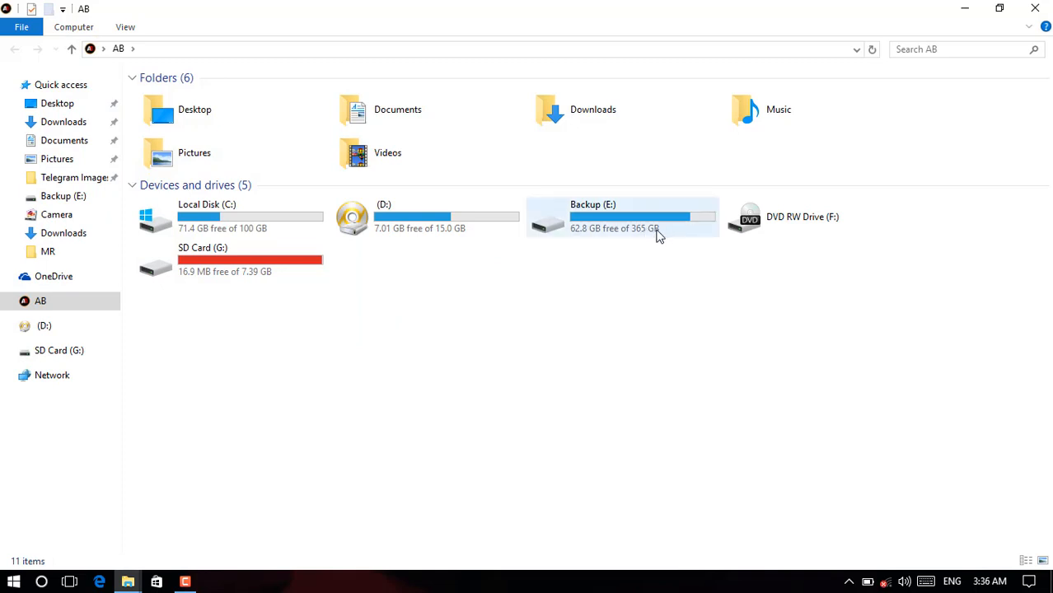
{"action": "mouse_move", "coordinate": [465, 234]}
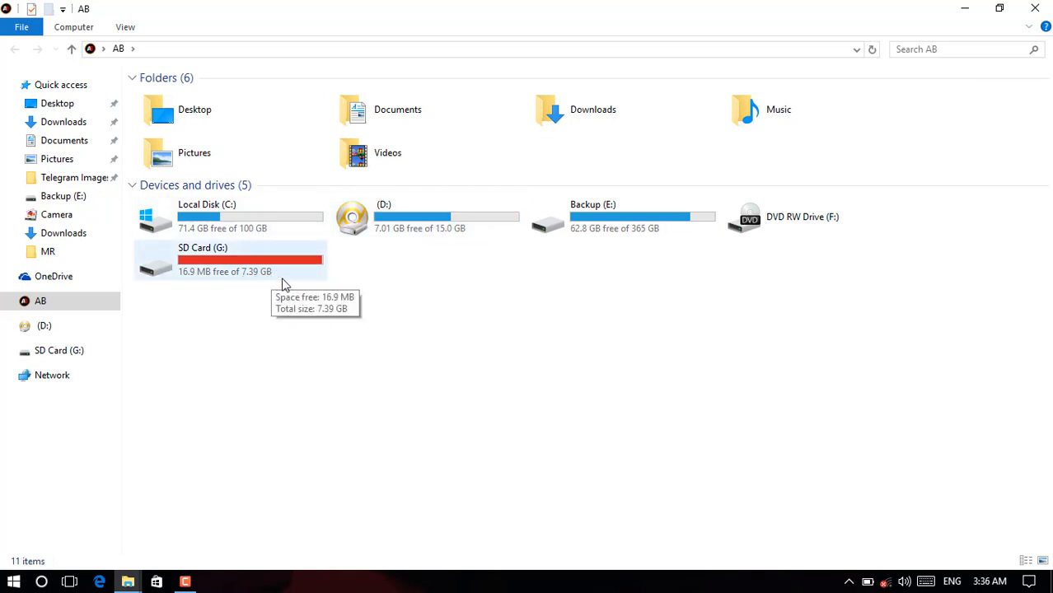
{"action": "mouse_move", "coordinate": [407, 313]}
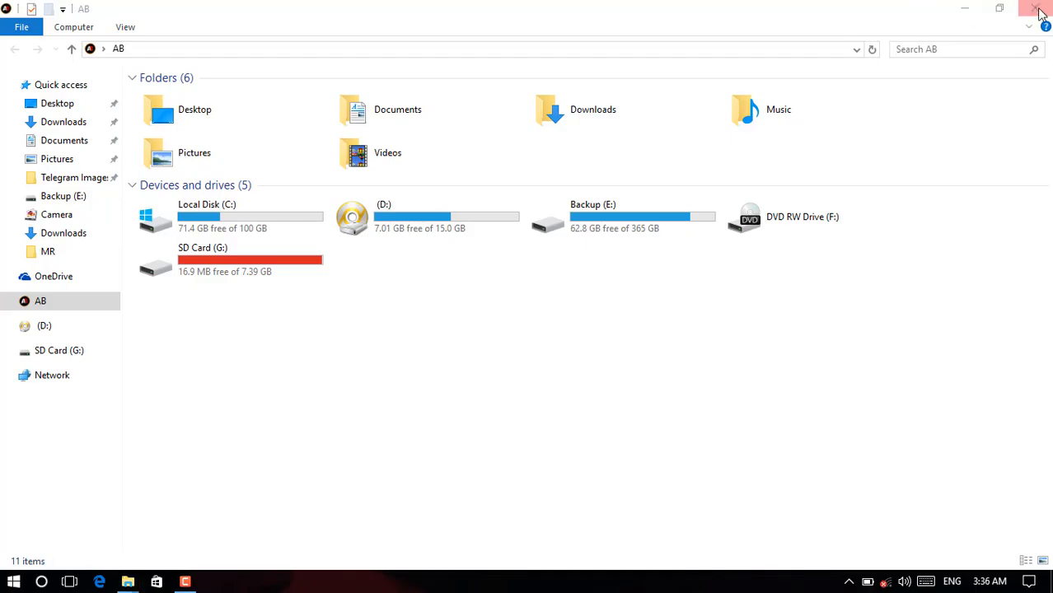
Show Disk Management in Computer Management and bring up its Create VHD action menu
{"action": "left_click", "coordinate": [1032, 10]}
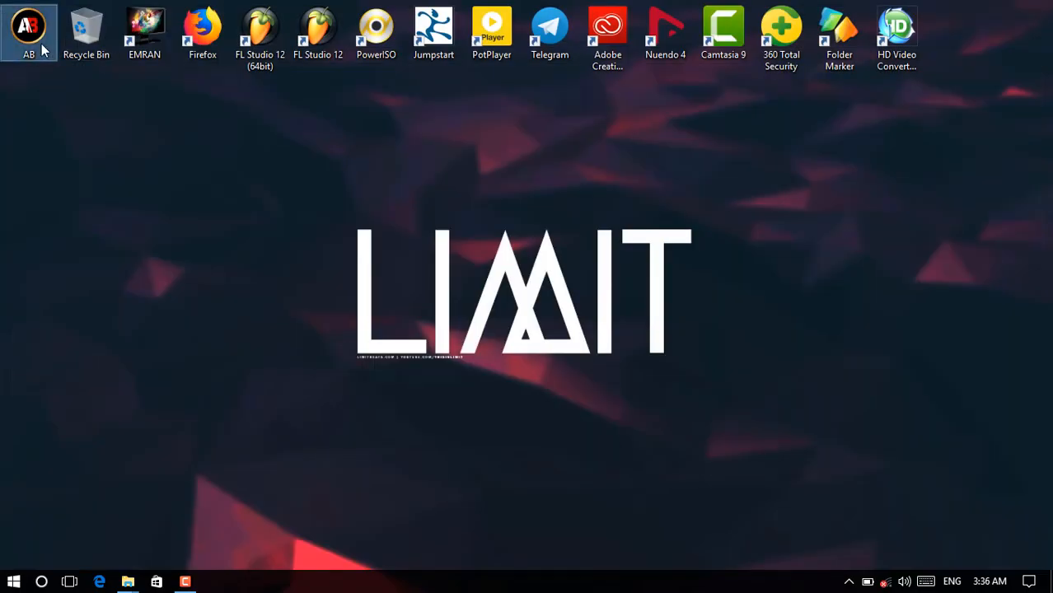
{"action": "right_click", "coordinate": [27, 26]}
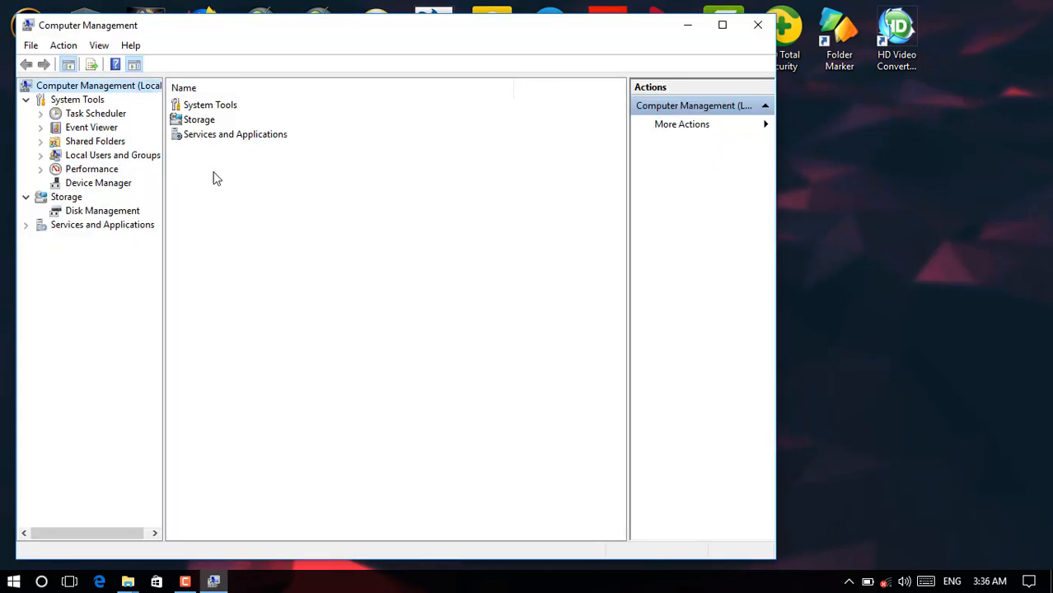
{"action": "mouse_move", "coordinate": [176, 42]}
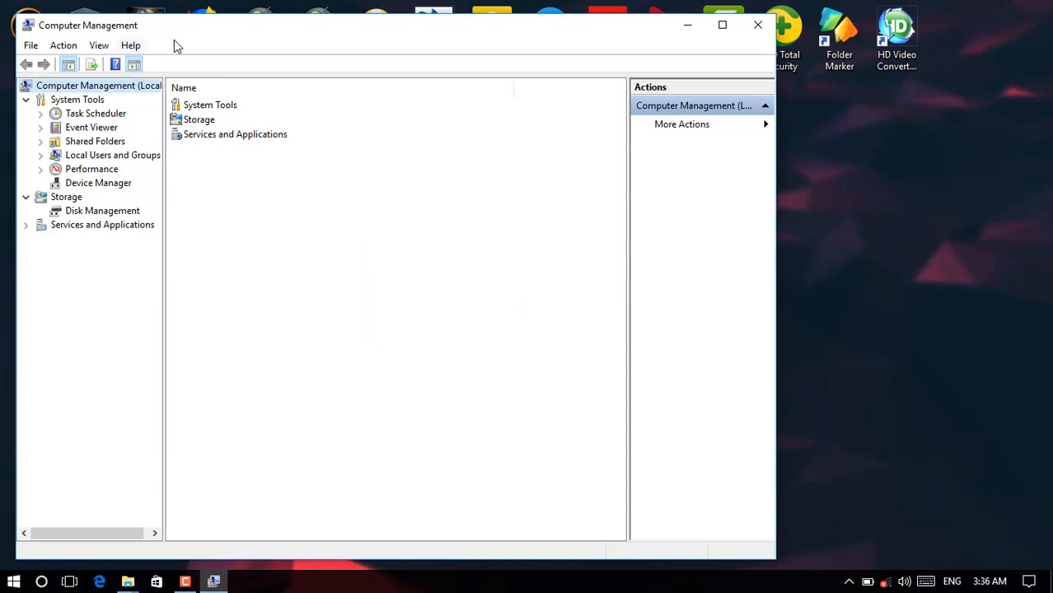
{"action": "mouse_move", "coordinate": [108, 109]}
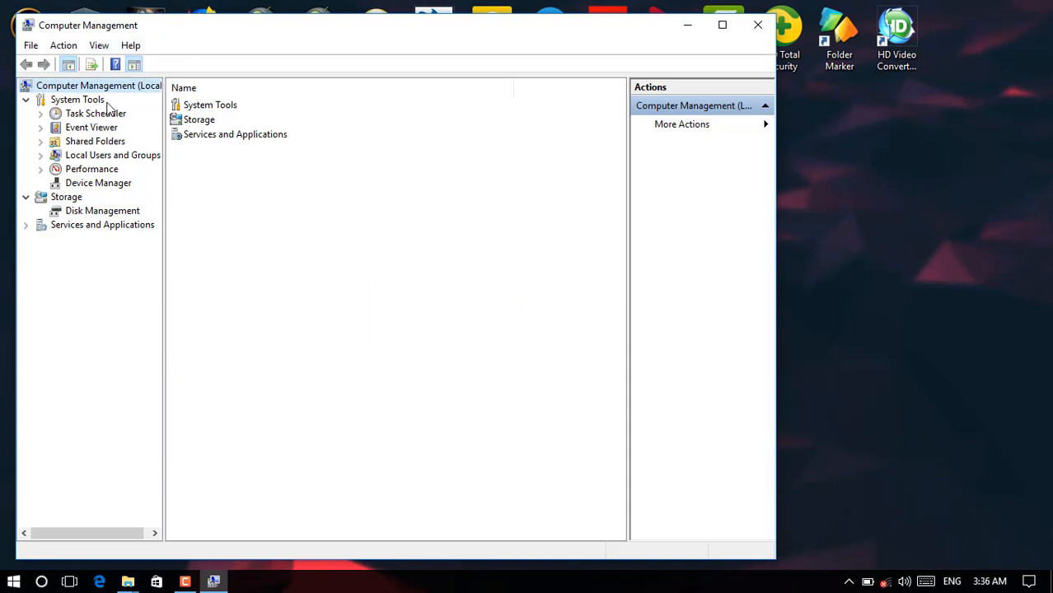
{"action": "left_click", "coordinate": [102, 211]}
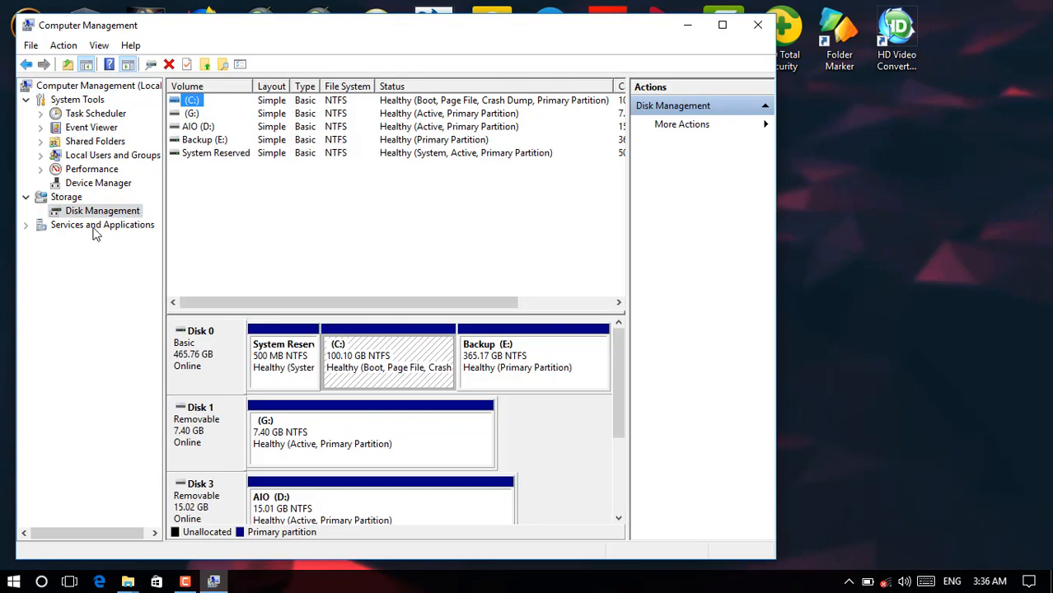
{"action": "right_click", "coordinate": [102, 211]}
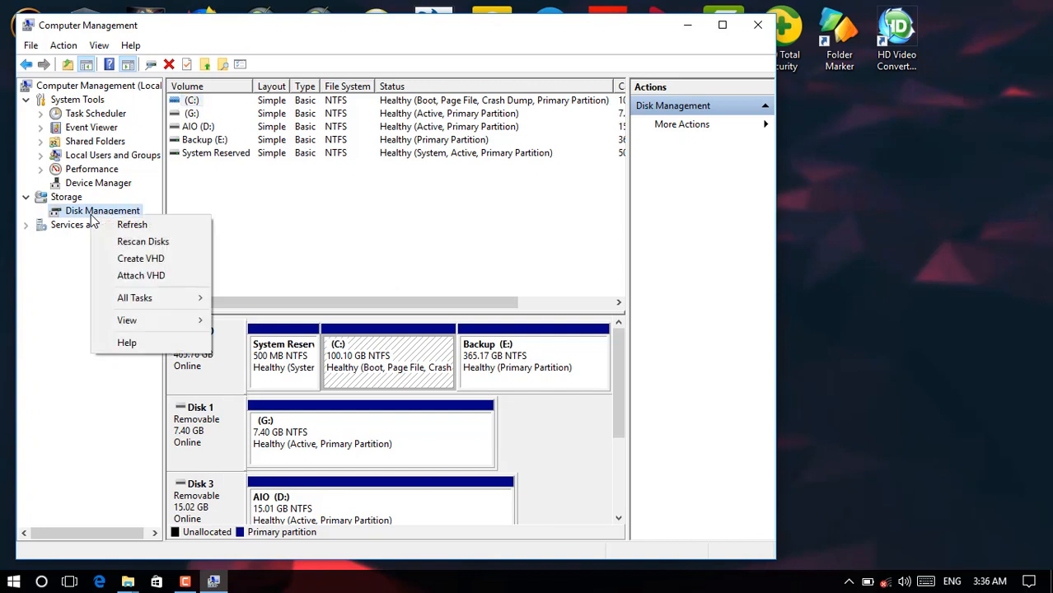
{"action": "mouse_move", "coordinate": [159, 262]}
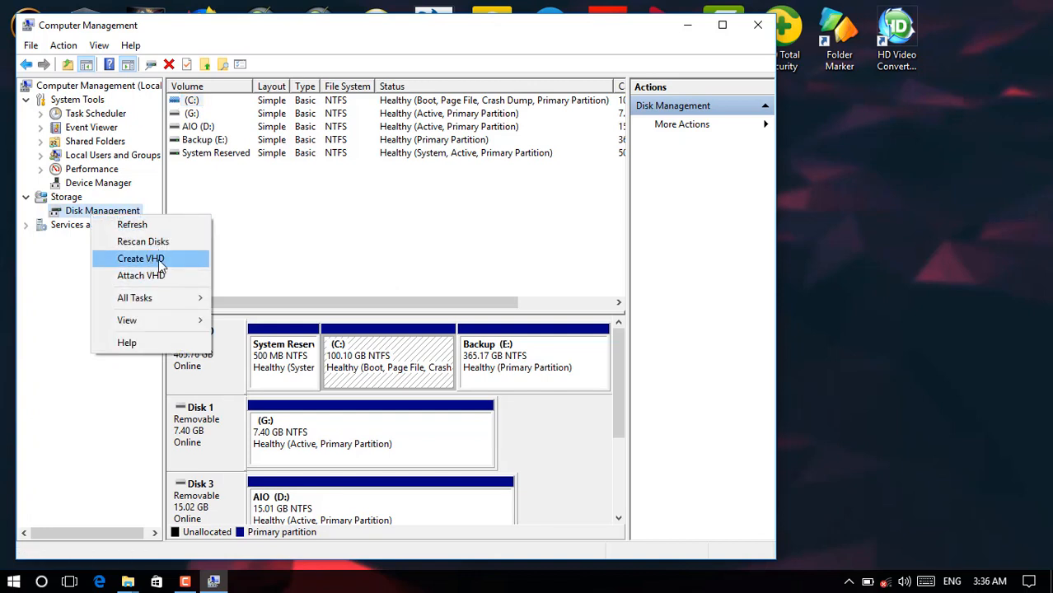
{"action": "mouse_move", "coordinate": [138, 264]}
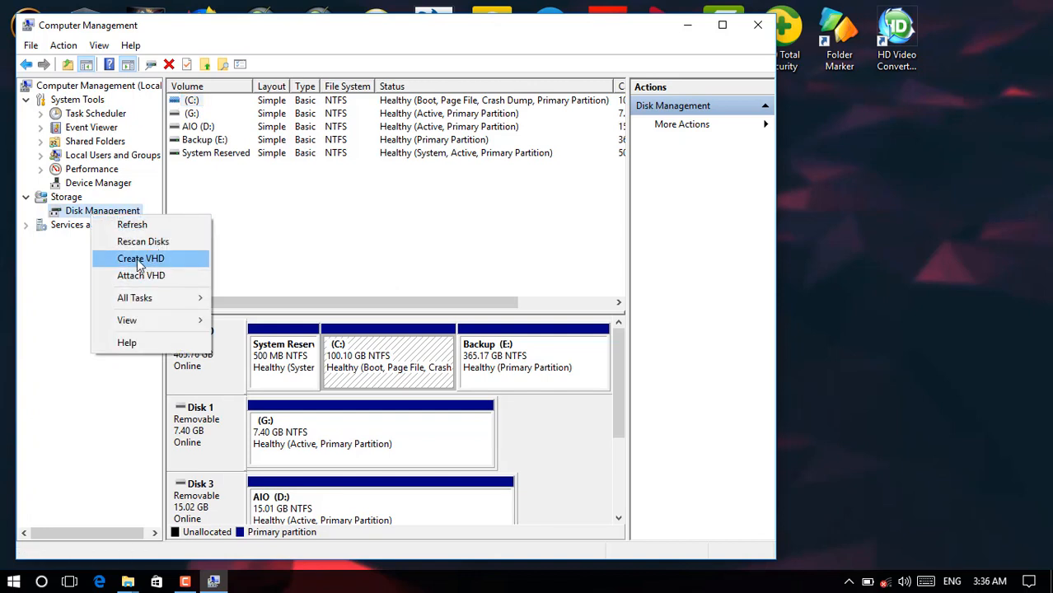
Start a new VHD and browse to Backup (E:) as the save location
{"action": "left_click", "coordinate": [140, 257]}
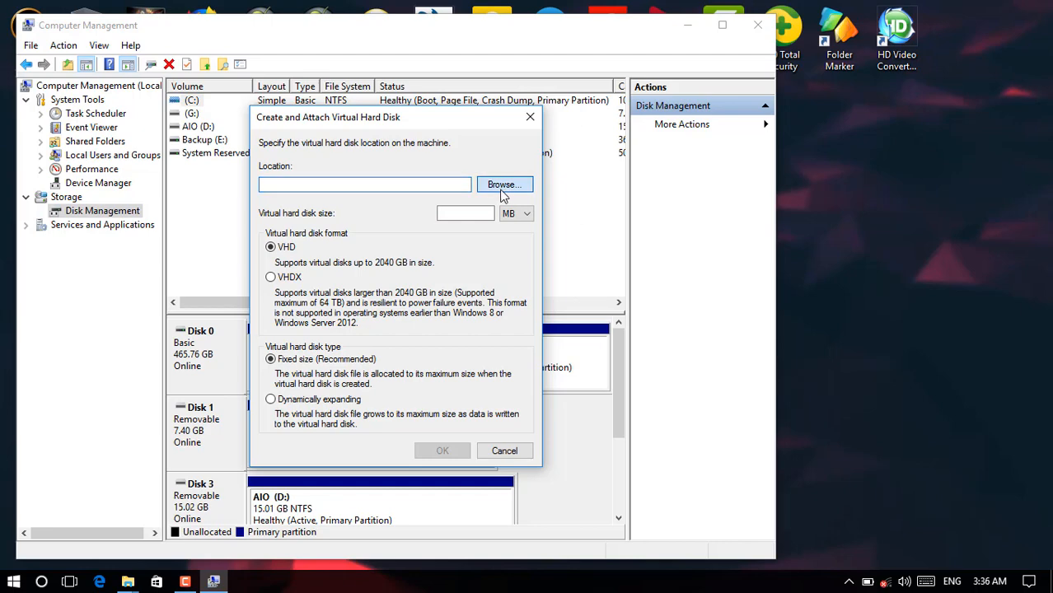
{"action": "left_click", "coordinate": [504, 185]}
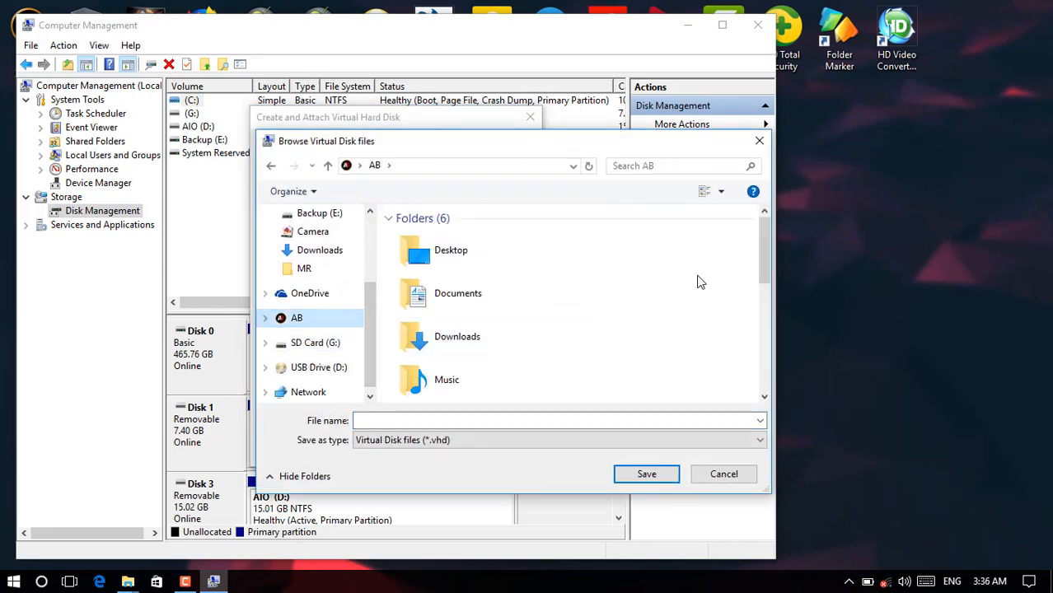
{"action": "scroll", "scroll_direction": "down", "scroll_amount": 3}
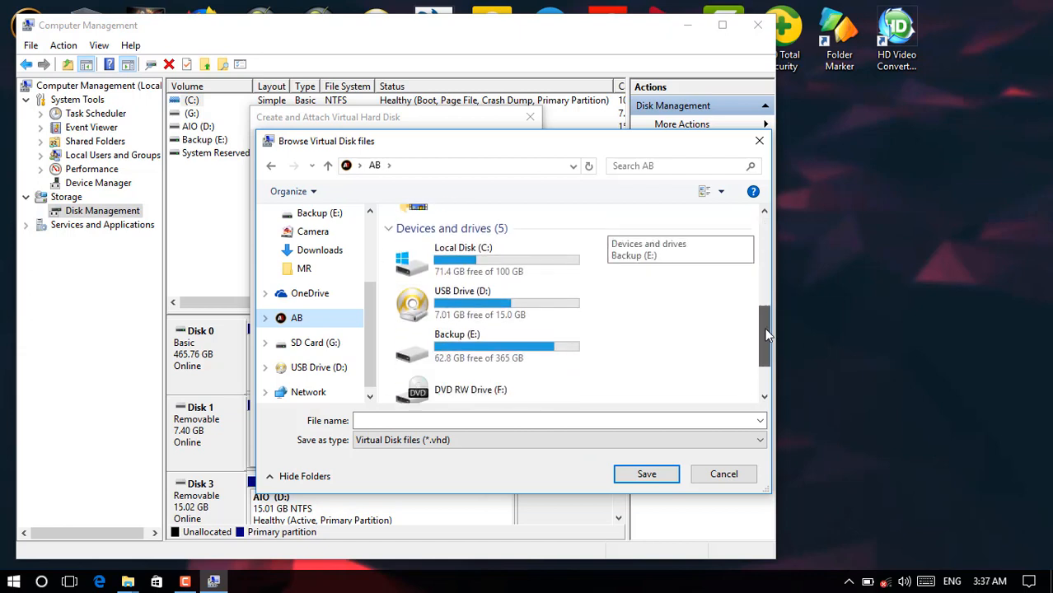
{"action": "scroll", "scroll_direction": "down", "scroll_amount": 3}
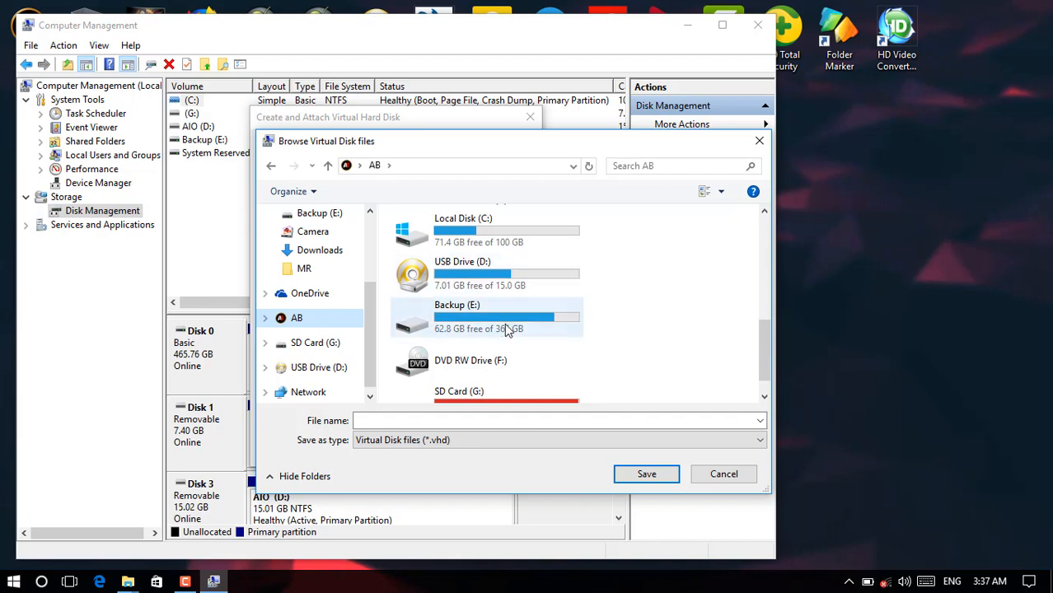
{"action": "mouse_move", "coordinate": [491, 328]}
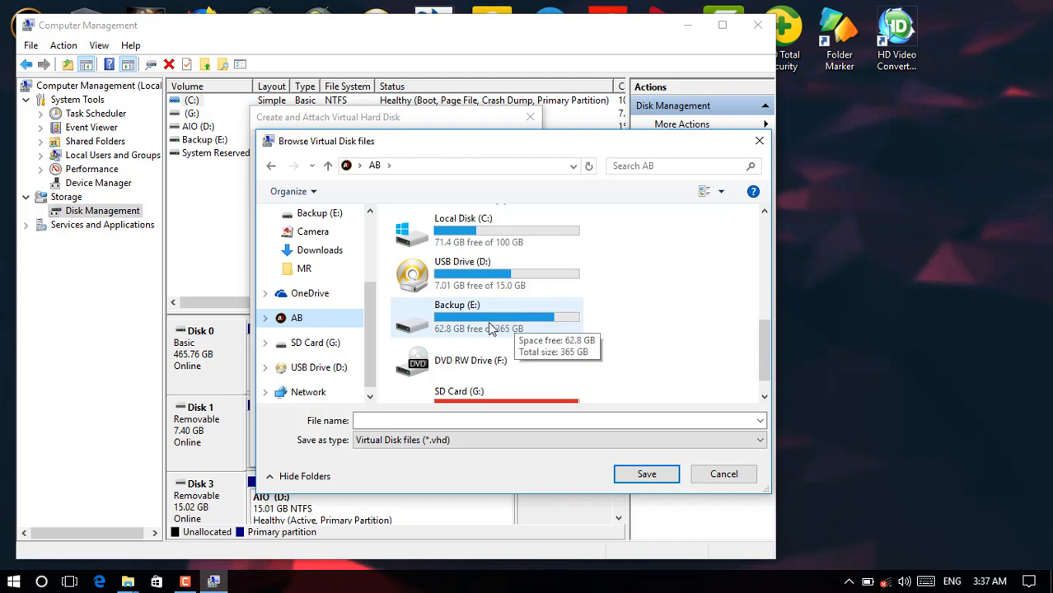
{"action": "double_click", "coordinate": [458, 305]}
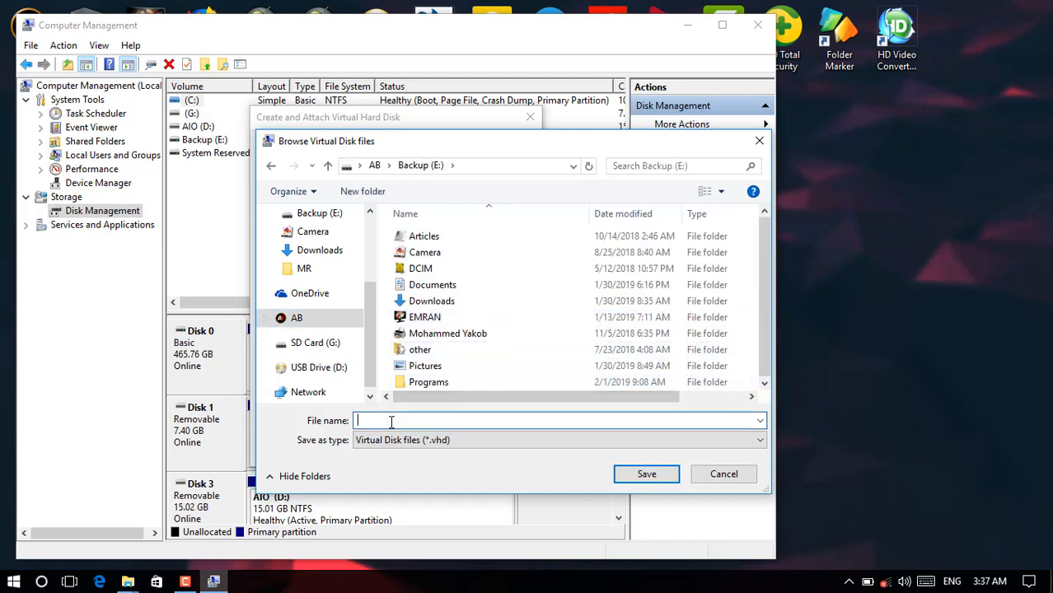
Save the virtual disk file as 1 Terabite.vhd on Backup (E:)
{"action": "type", "text": "1"}
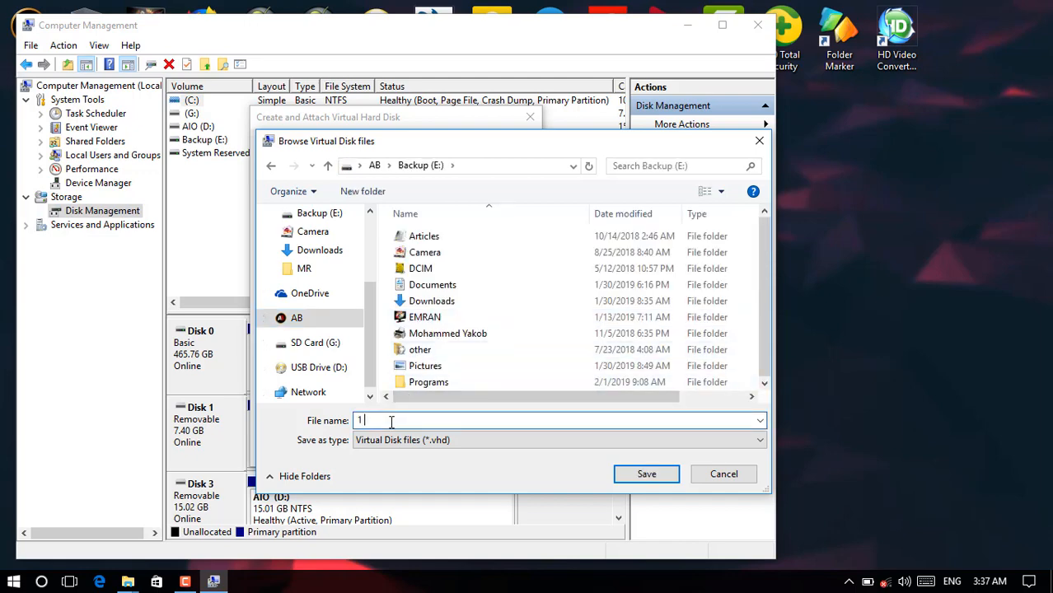
{"action": "type", "text": "Terabite"}
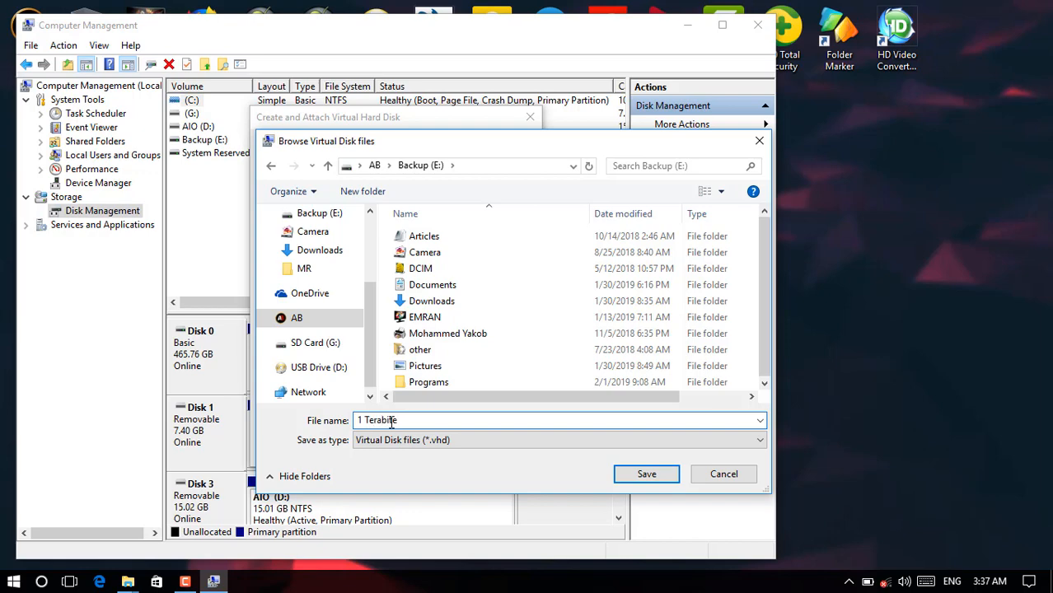
{"action": "left_click", "coordinate": [646, 474]}
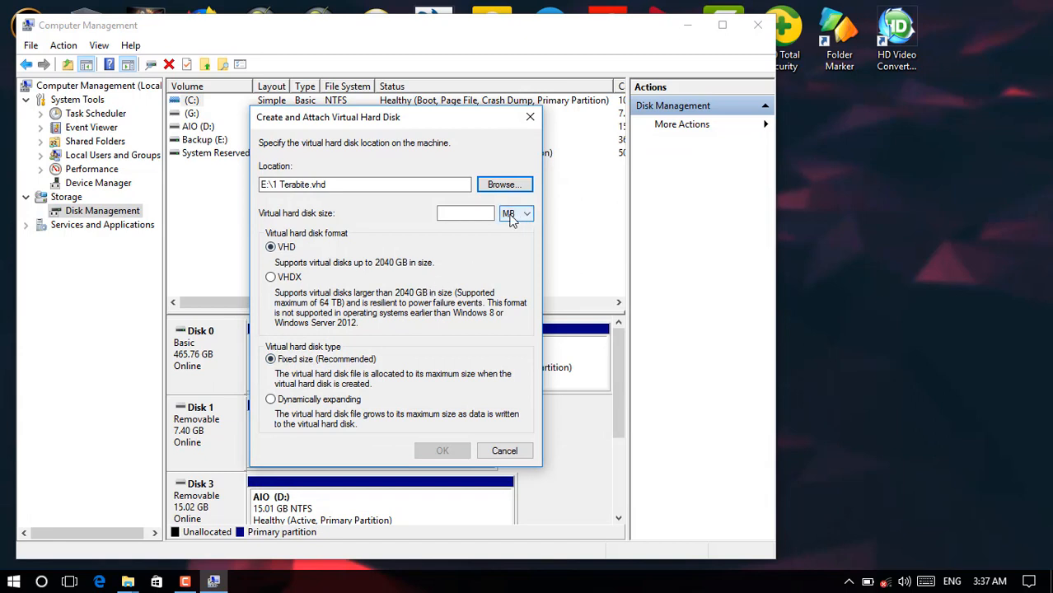
{"action": "mouse_move", "coordinate": [504, 219]}
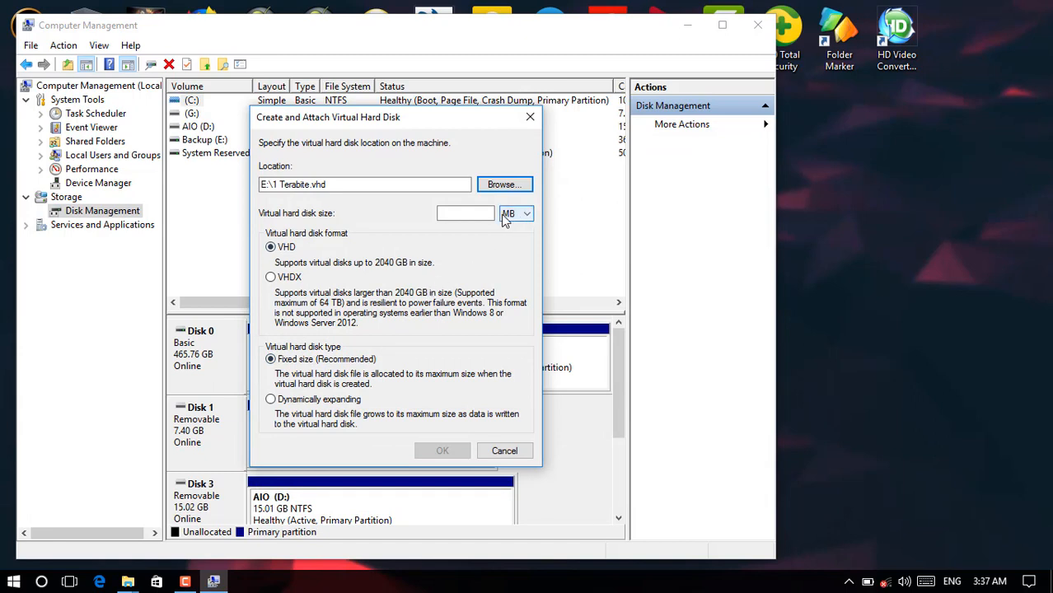
Create the VHD as 1 TB, dynamically expanding, giving a 1024 GB unallocated disk
{"action": "left_click", "coordinate": [528, 214]}
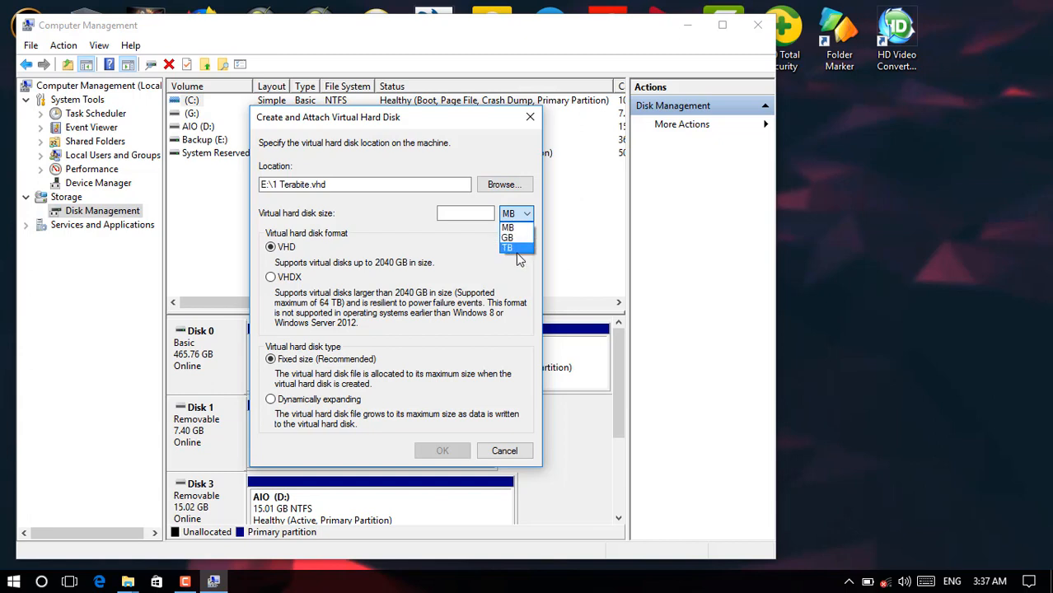
{"action": "left_click", "coordinate": [509, 247]}
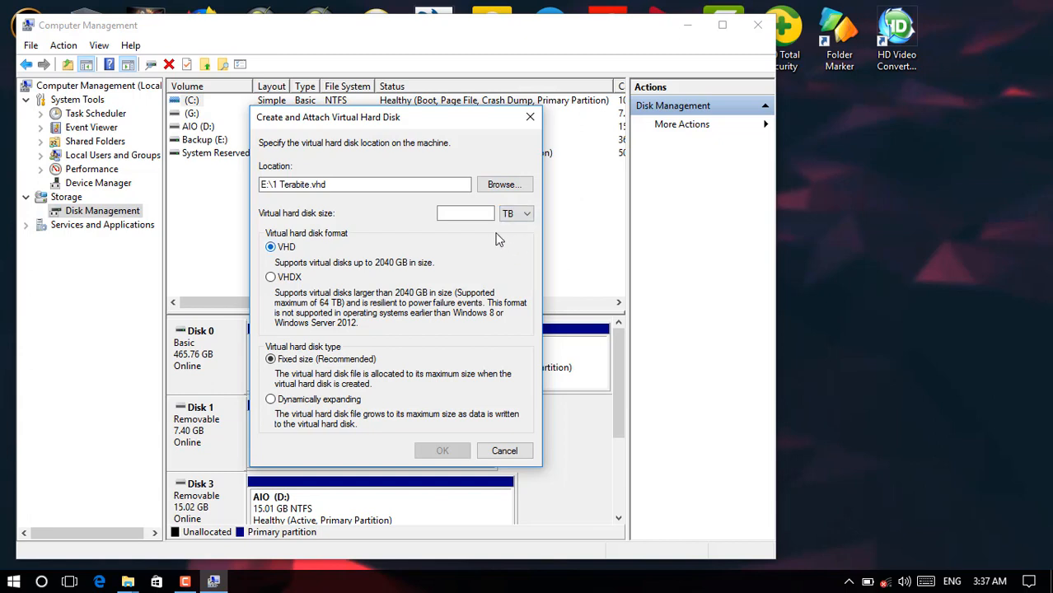
{"action": "left_click", "coordinate": [465, 214]}
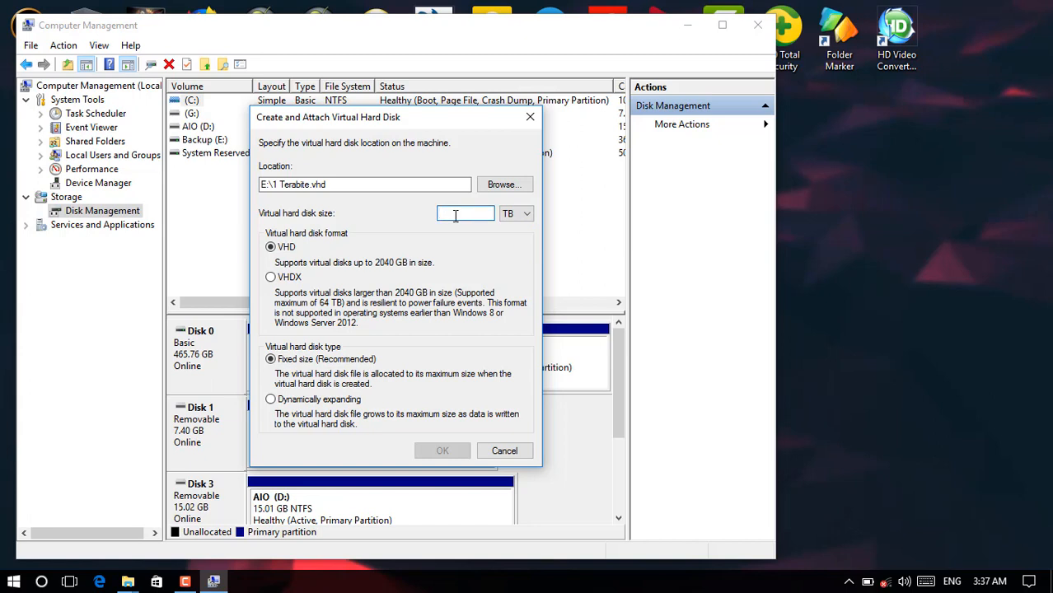
{"action": "type", "text": "1"}
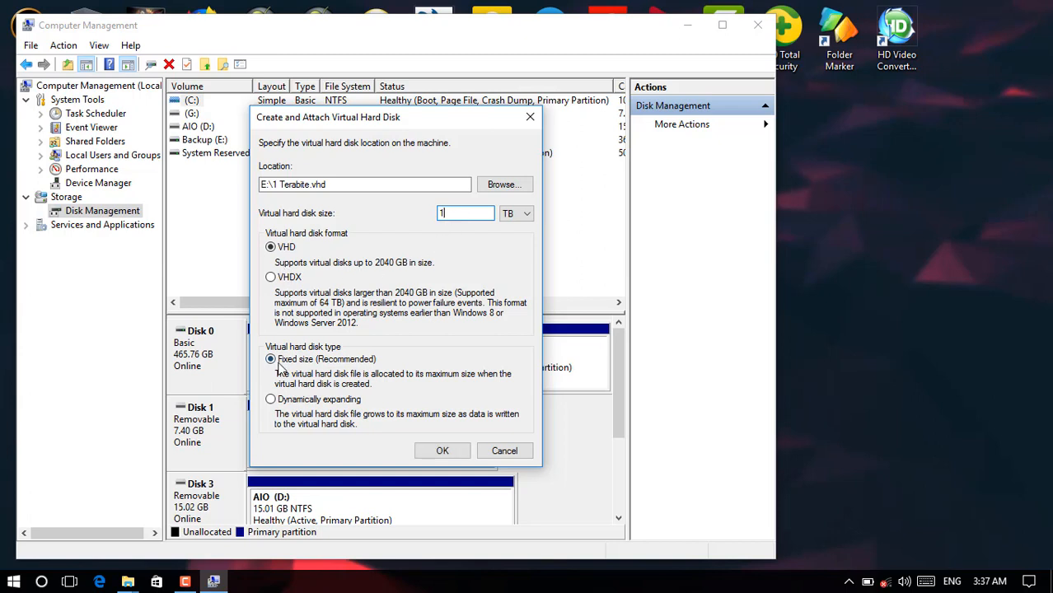
{"action": "mouse_move", "coordinate": [320, 405]}
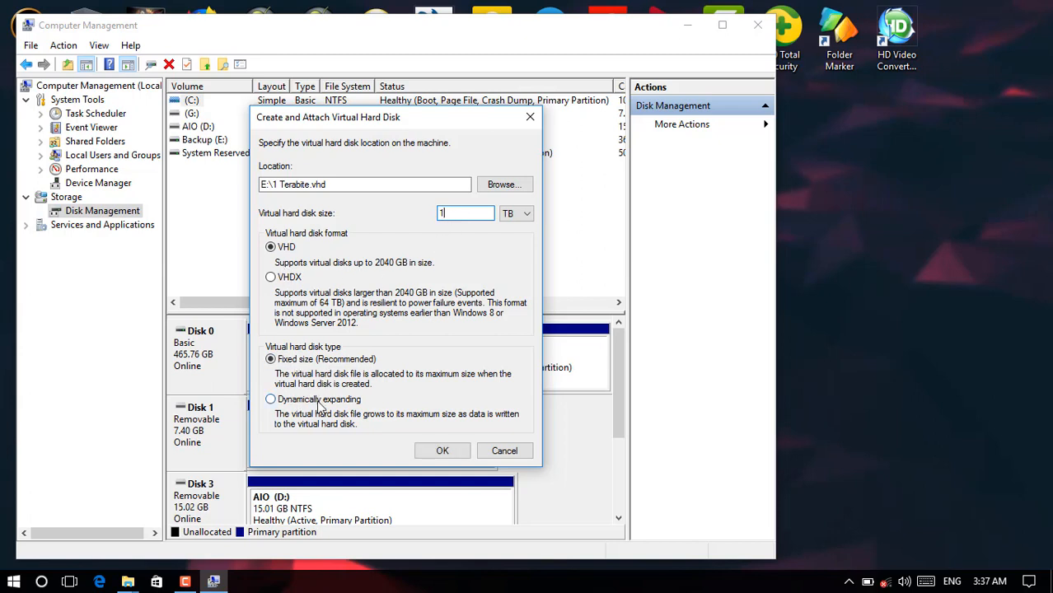
{"action": "left_click", "coordinate": [270, 401]}
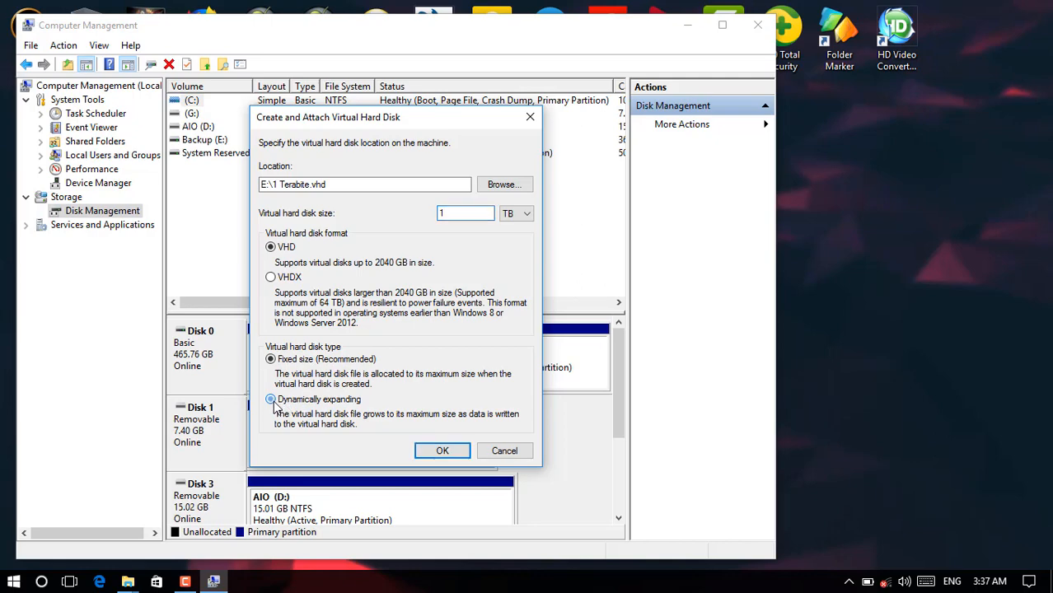
{"action": "left_click", "coordinate": [271, 401]}
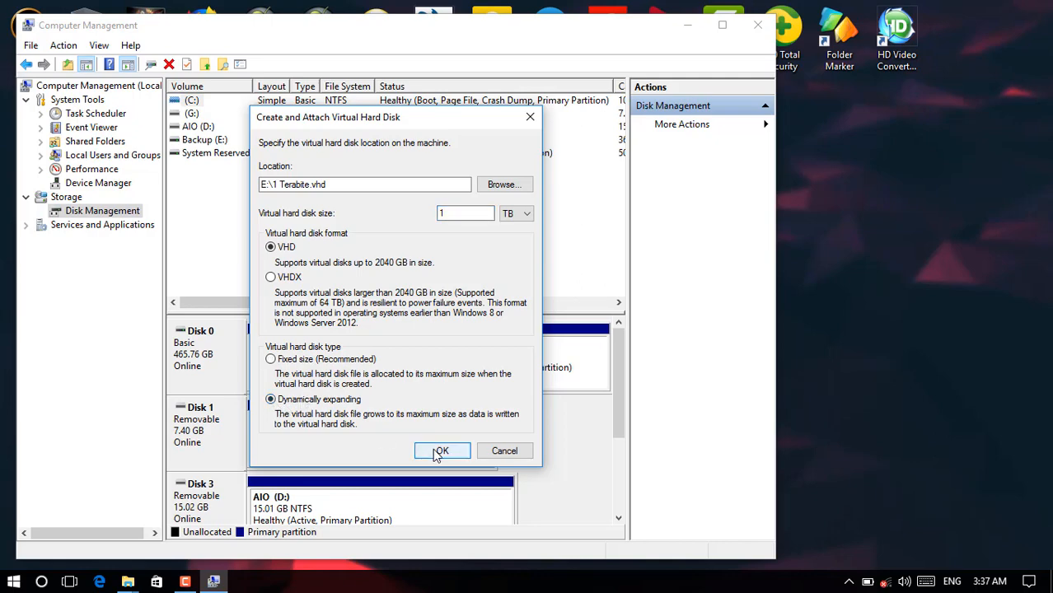
{"action": "left_click", "coordinate": [442, 452]}
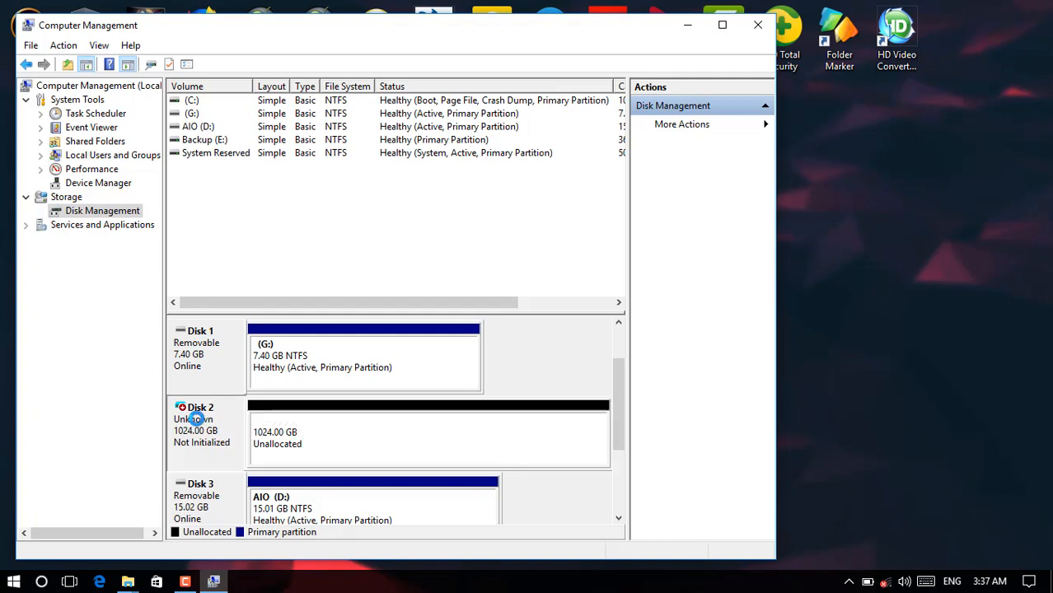
Initialize the new 1024 GB disk with an MBR partition table
{"action": "right_click", "coordinate": [198, 418]}
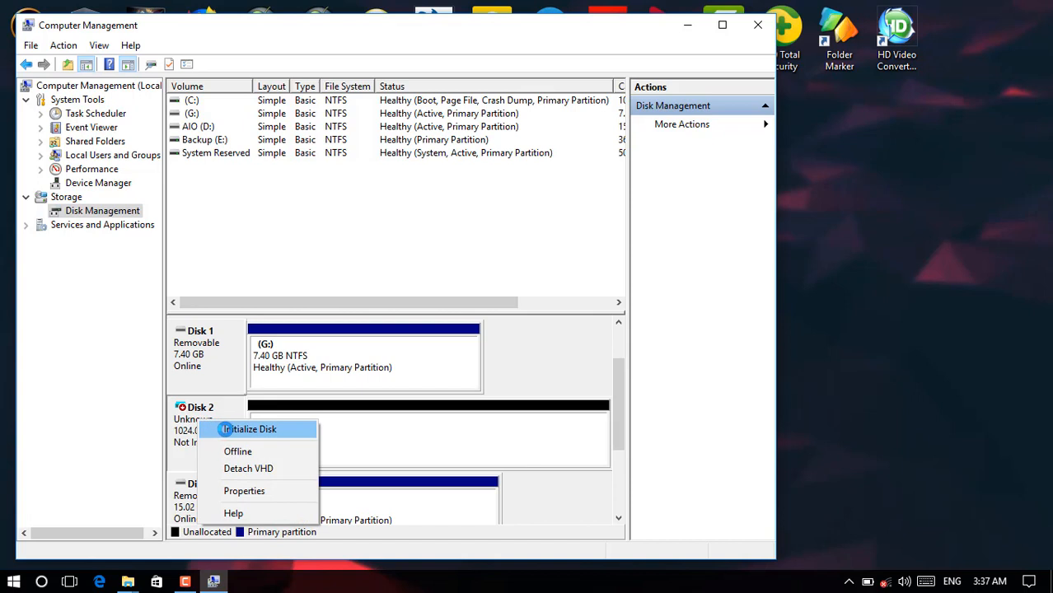
{"action": "left_click", "coordinate": [250, 428]}
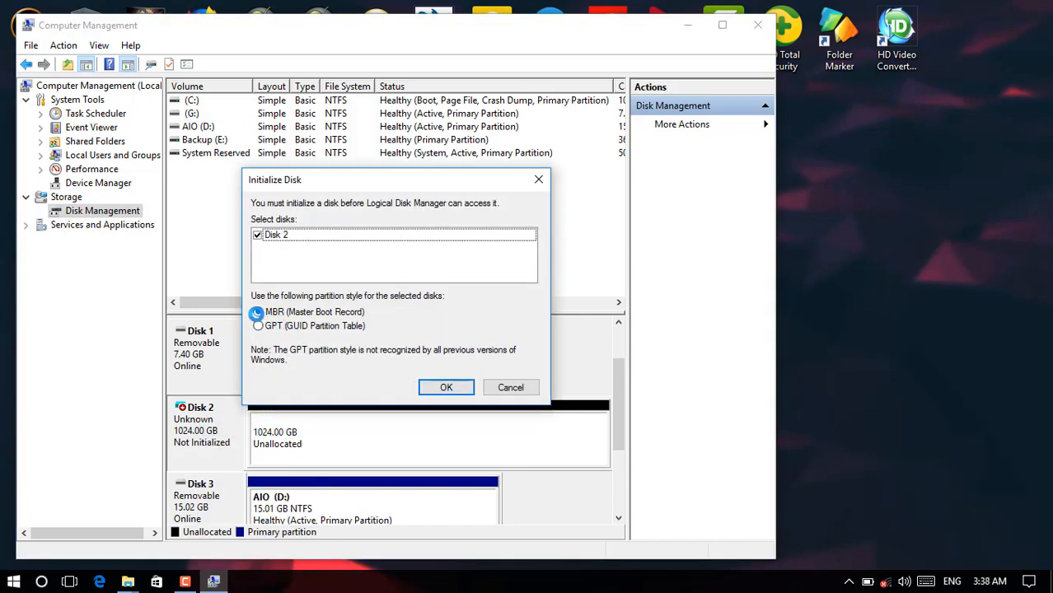
{"action": "mouse_move", "coordinate": [445, 387]}
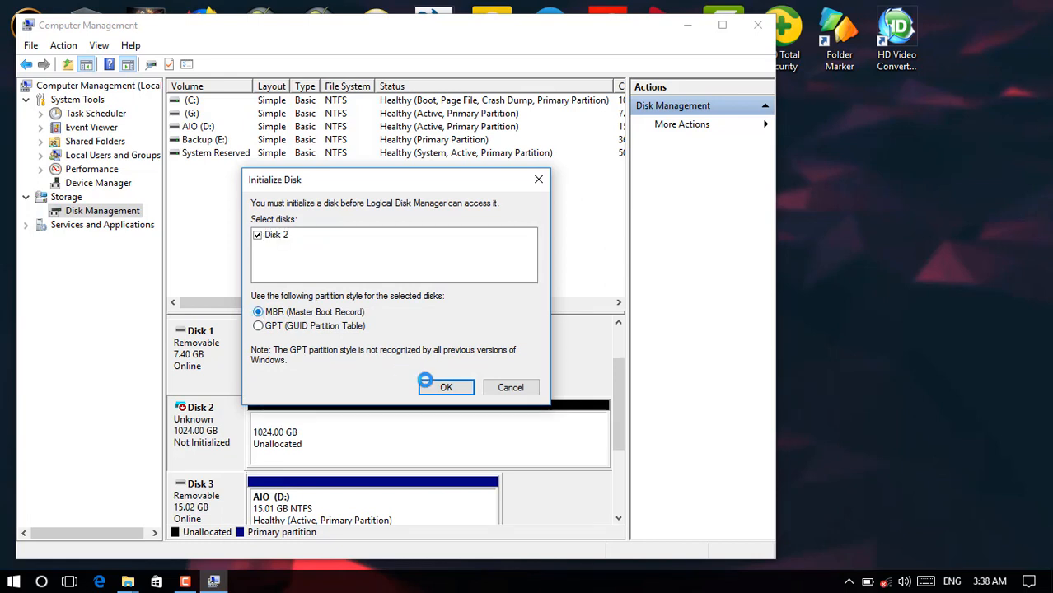
{"action": "left_click", "coordinate": [445, 387]}
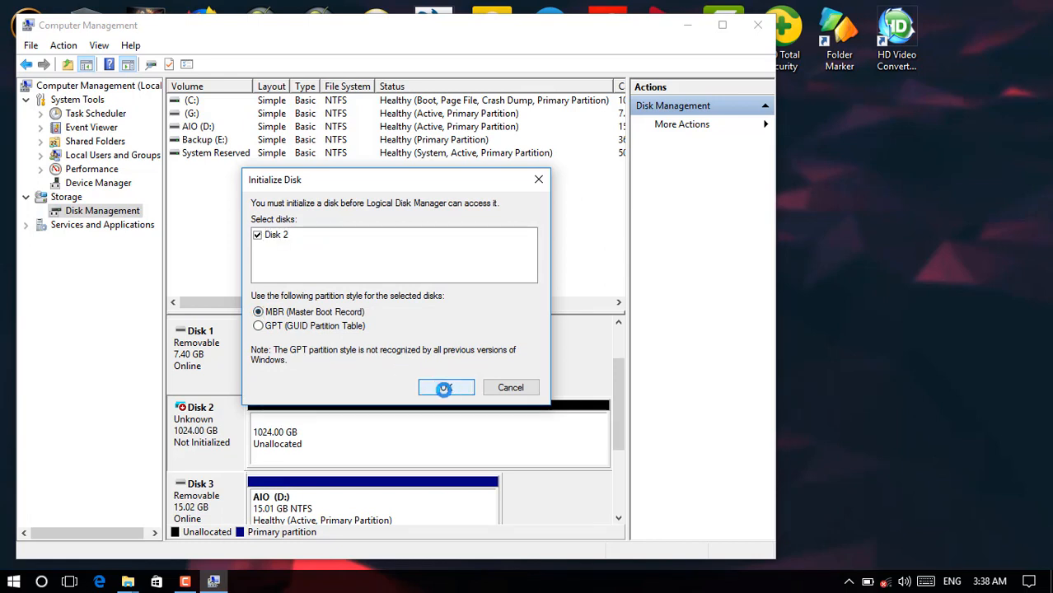
{"action": "left_click", "coordinate": [444, 387]}
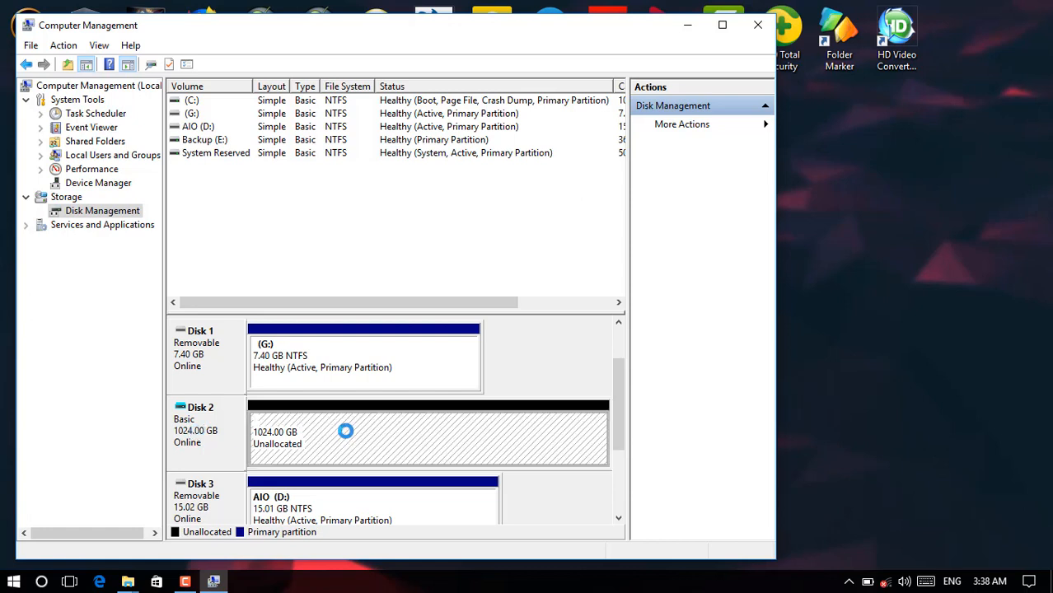
Create a full-size NTFS simple volume H: labelled One terabite on the unallocated space
{"action": "right_click", "coordinate": [346, 432]}
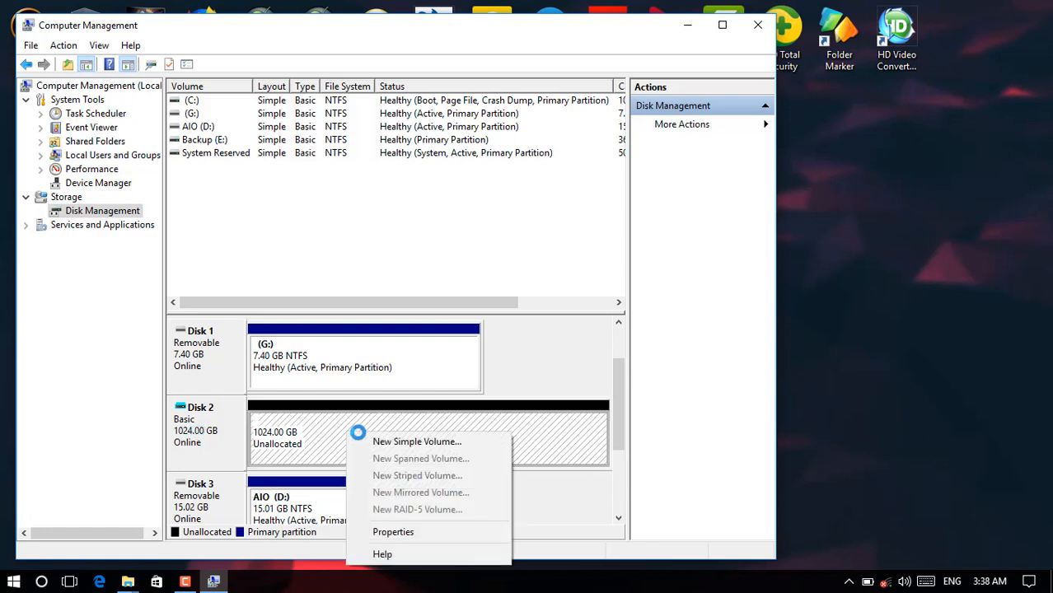
{"action": "mouse_move", "coordinate": [392, 442]}
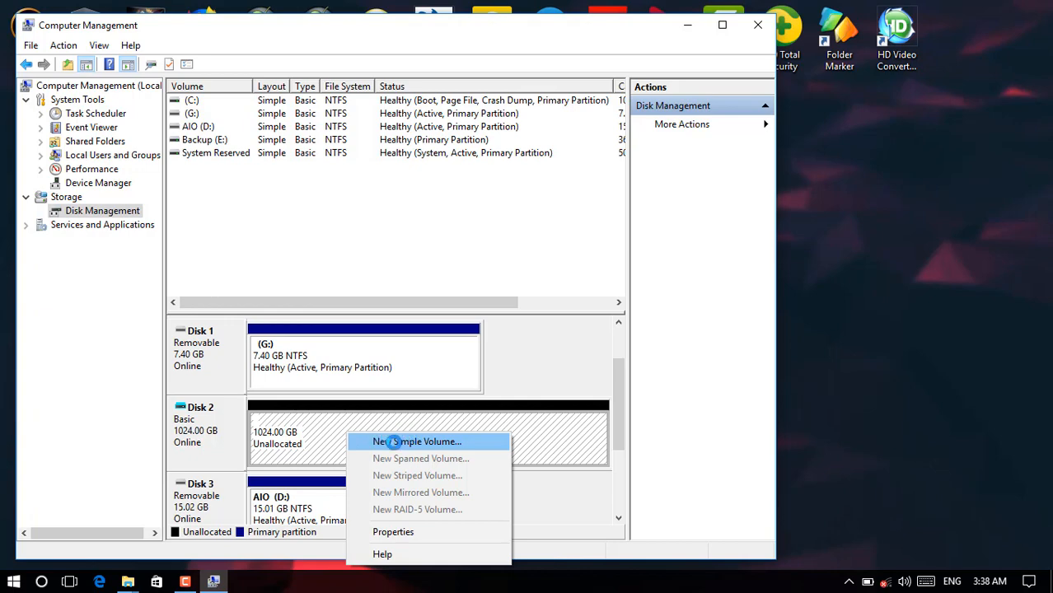
{"action": "left_click", "coordinate": [418, 442]}
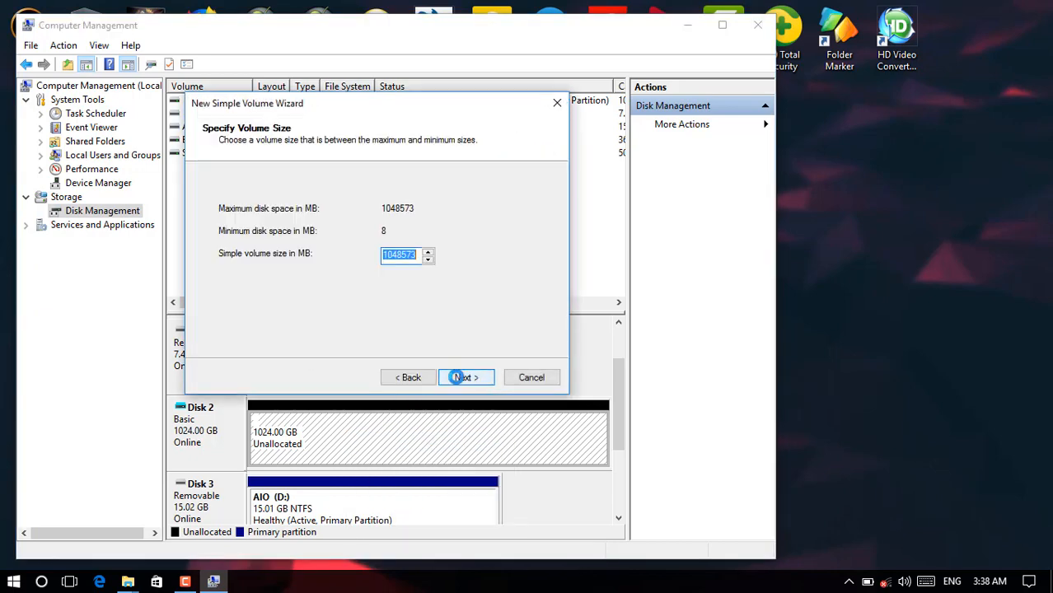
{"action": "left_click", "coordinate": [465, 378]}
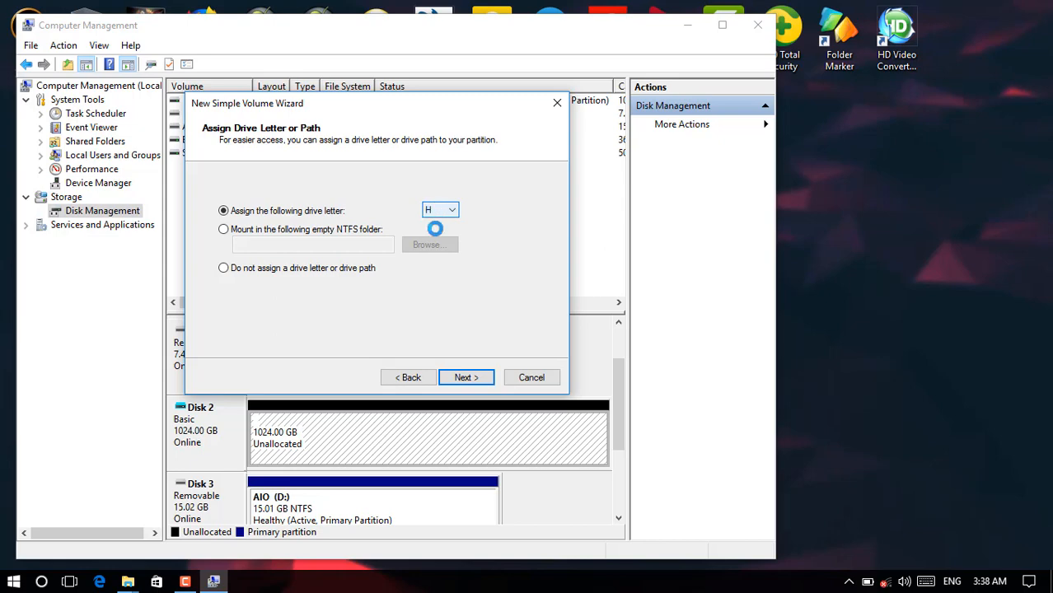
{"action": "left_click", "coordinate": [464, 377]}
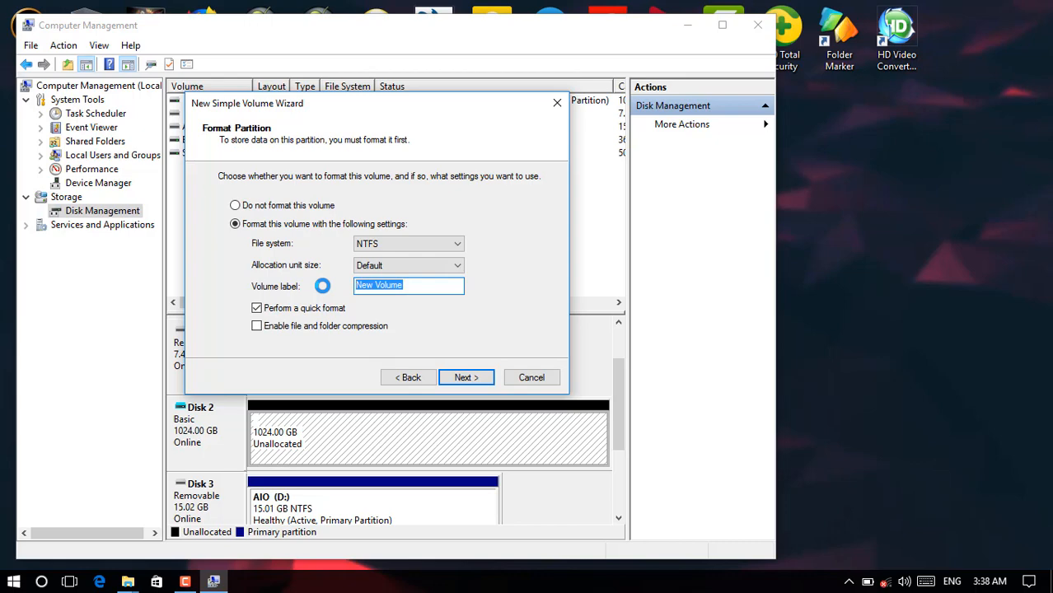
{"action": "type", "text": "OO"}
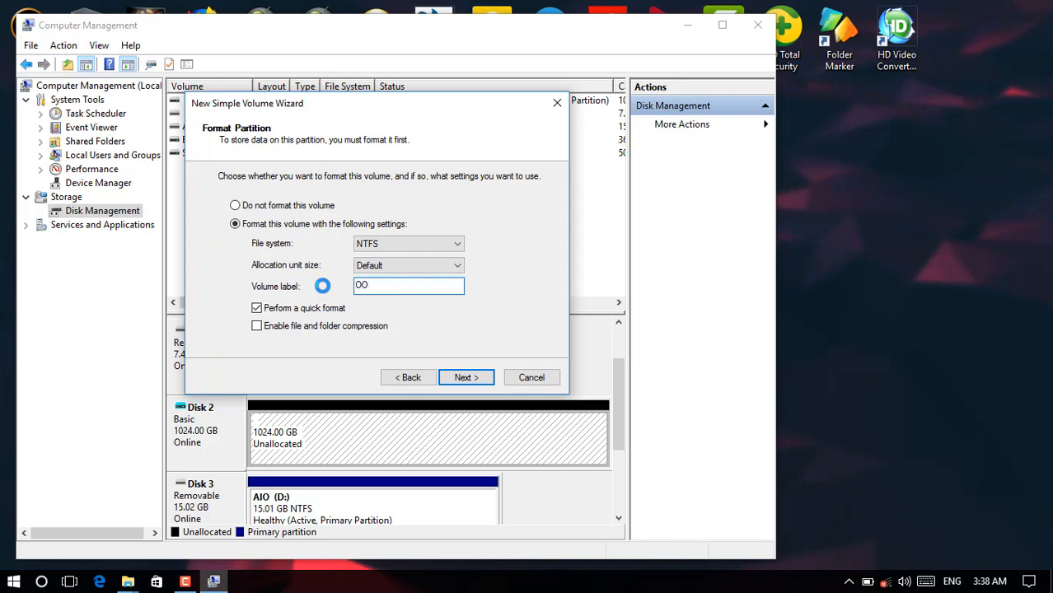
{"action": "type", "text": "One terabite"}
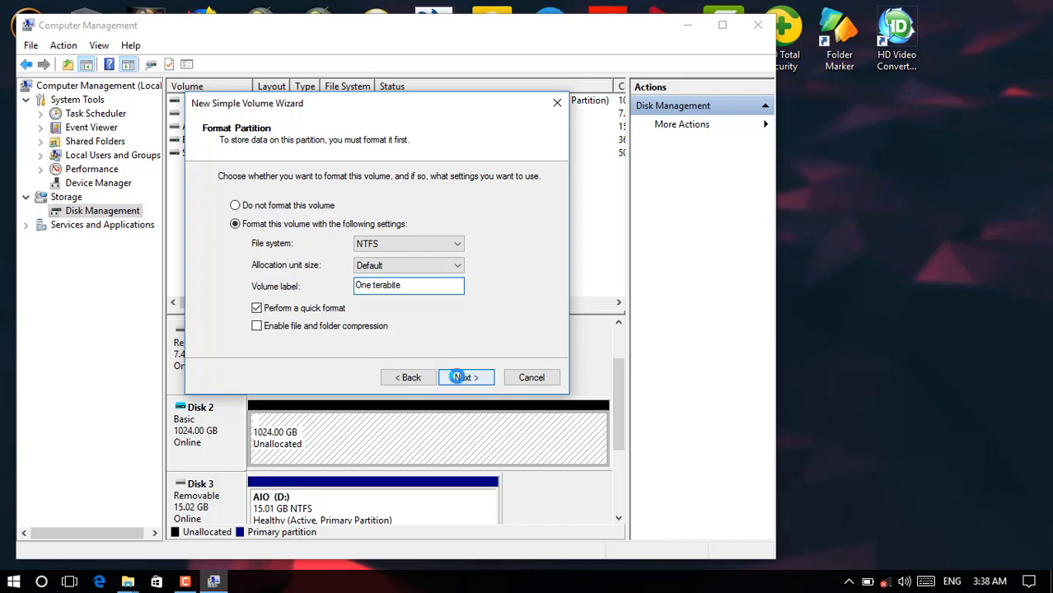
{"action": "left_click", "coordinate": [461, 377]}
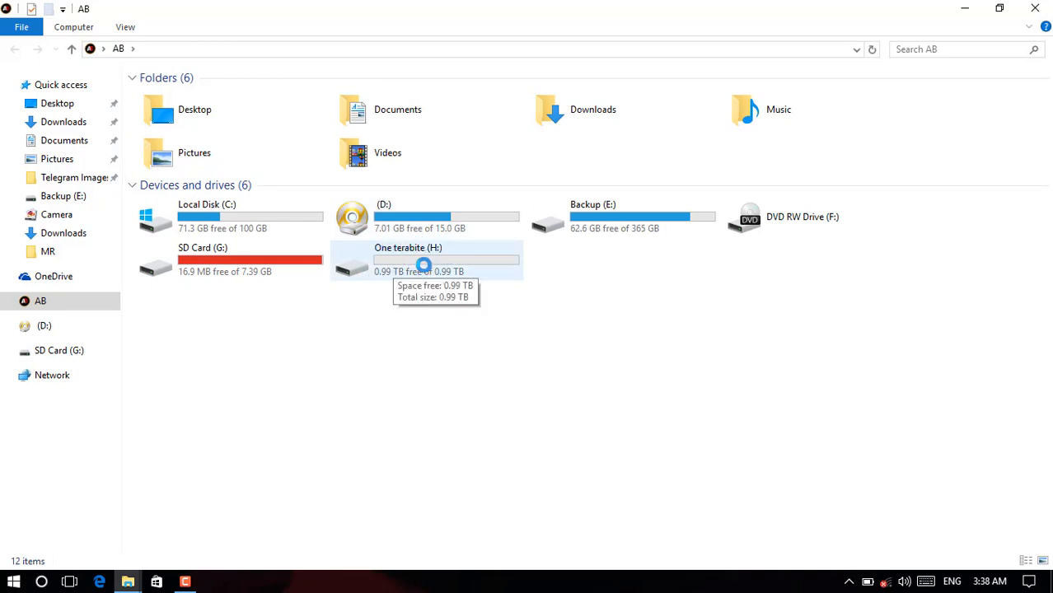
Browse D: in This PC and copy the Hiccup (2018) video folder from its context menu
{"action": "double_click", "coordinate": [409, 247]}
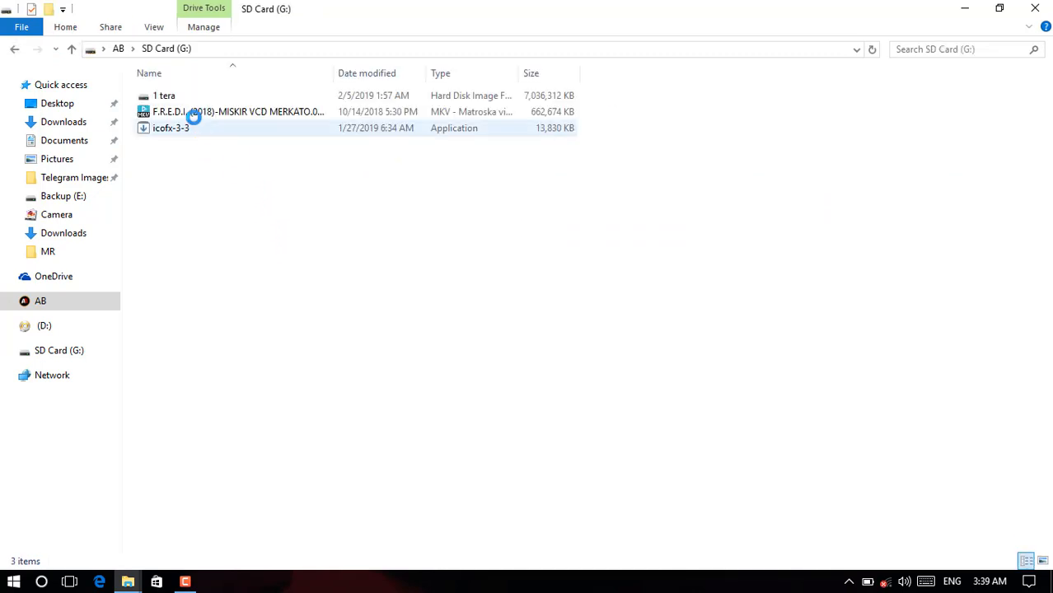
{"action": "left_click", "coordinate": [238, 112]}
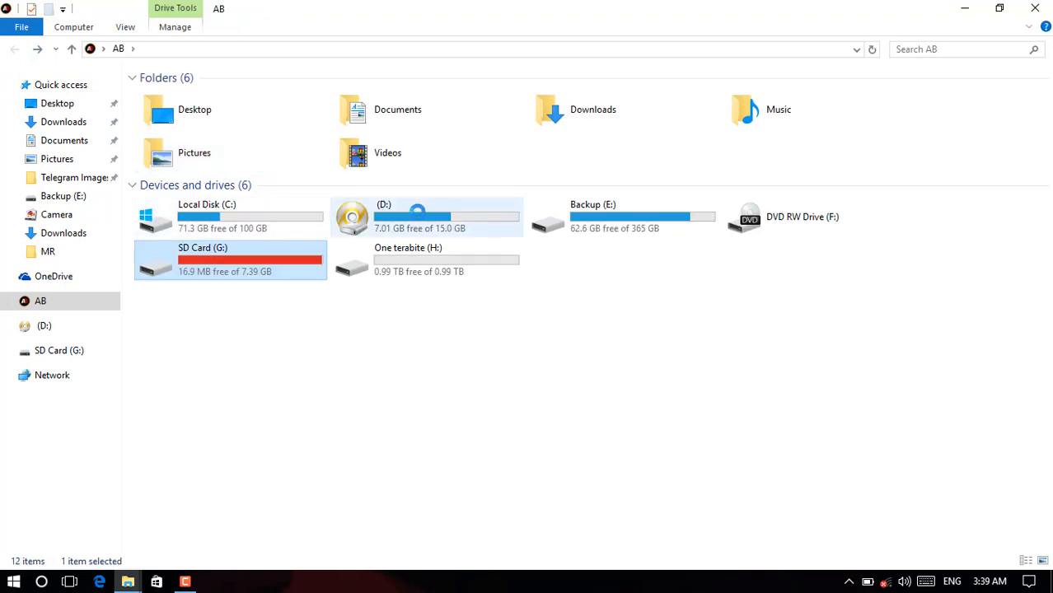
{"action": "double_click", "coordinate": [427, 217]}
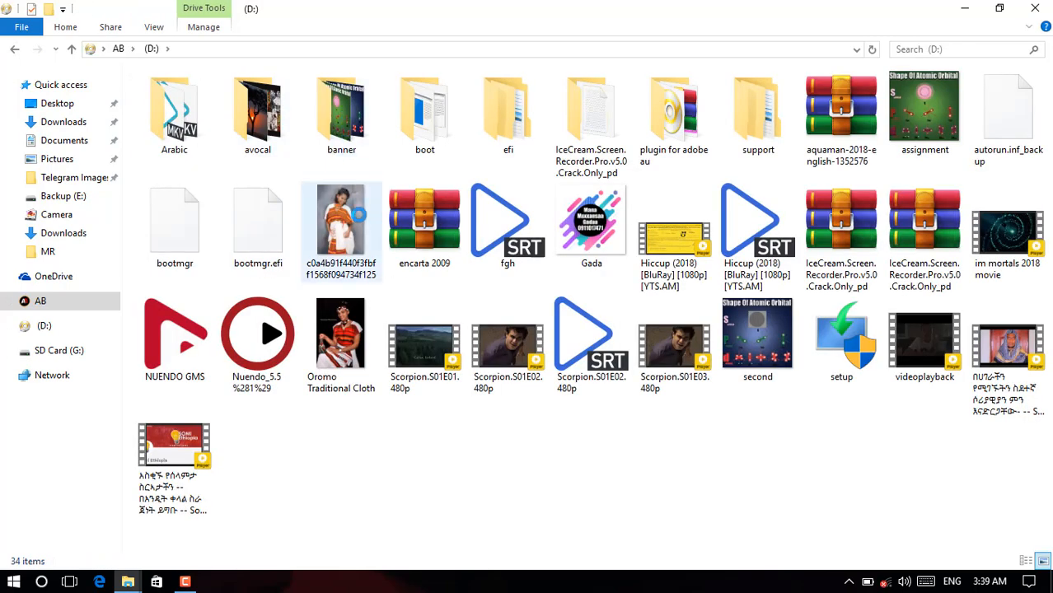
{"action": "left_click", "coordinate": [425, 112]}
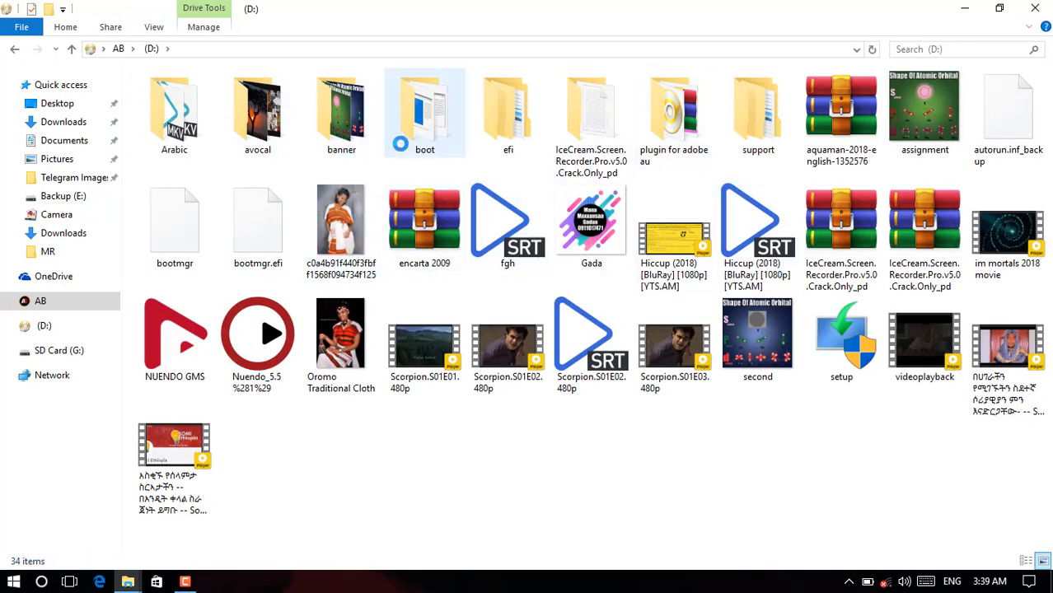
{"action": "left_click", "coordinate": [175, 112]}
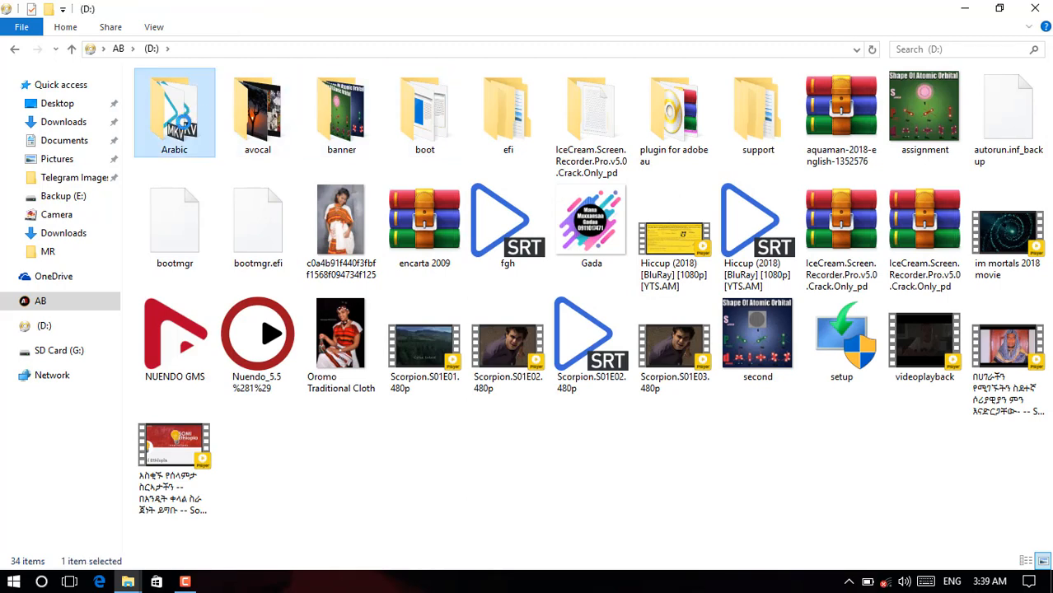
{"action": "left_click", "coordinate": [674, 218]}
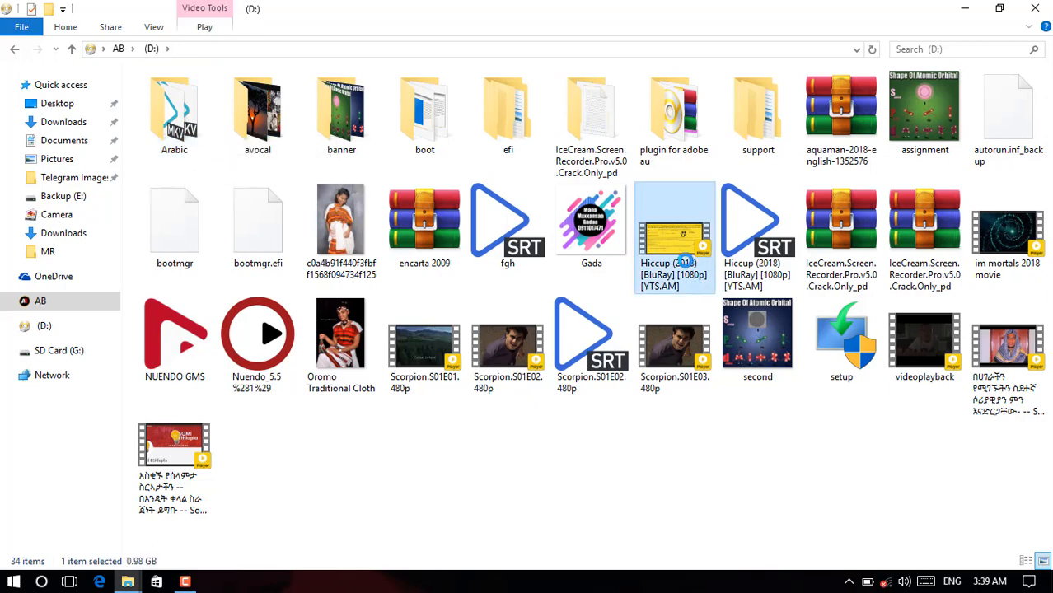
{"action": "right_click", "coordinate": [674, 231]}
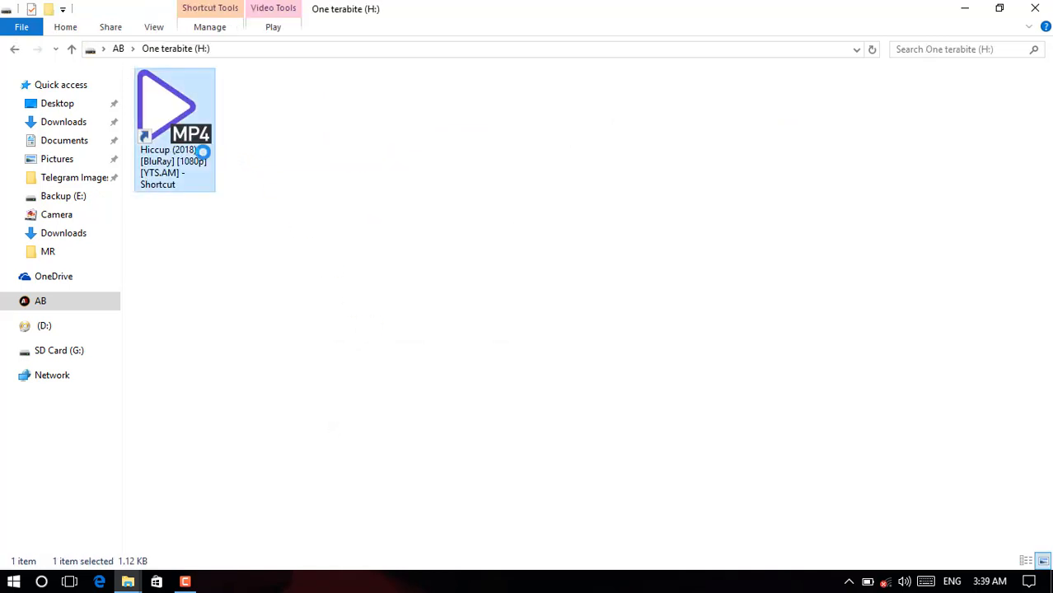
Delete the shortcut on H: and paste the actual Hiccup (2018) folder there instead
{"action": "key", "text": "Delete"}
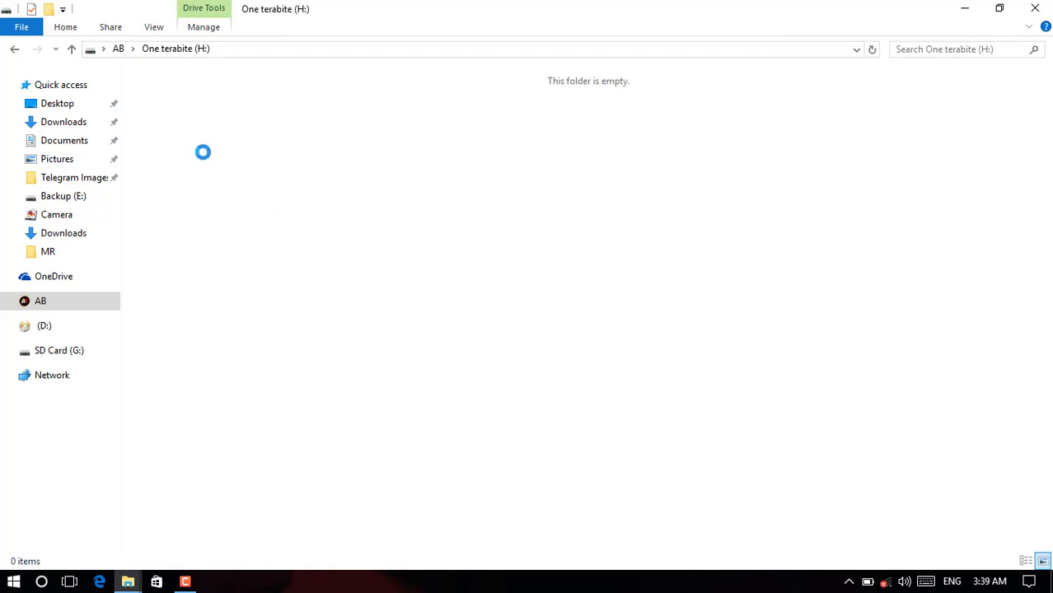
{"action": "mouse_move", "coordinate": [326, 251]}
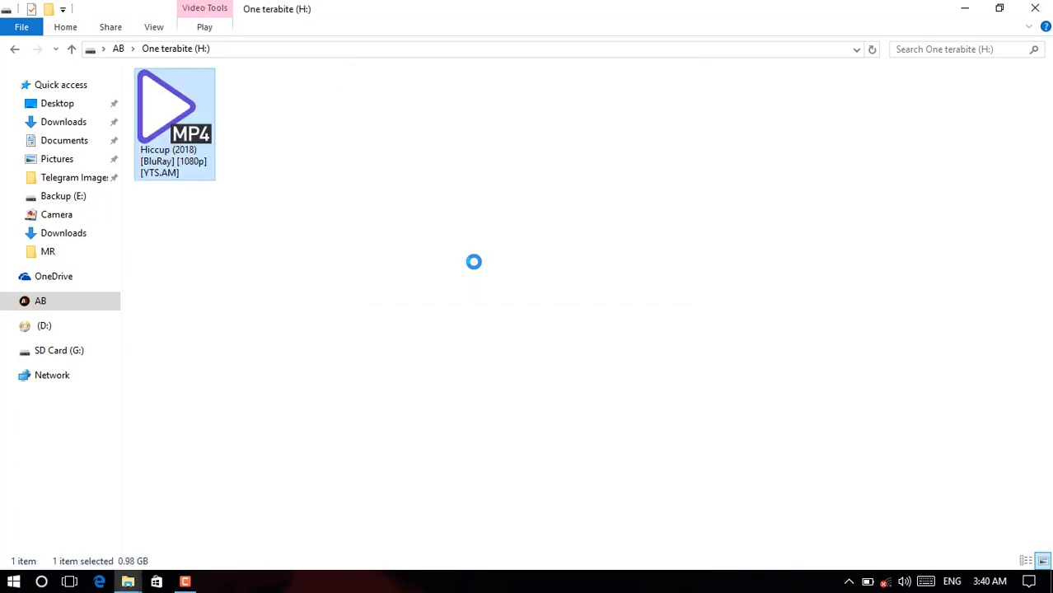
{"action": "right_click", "coordinate": [475, 262]}
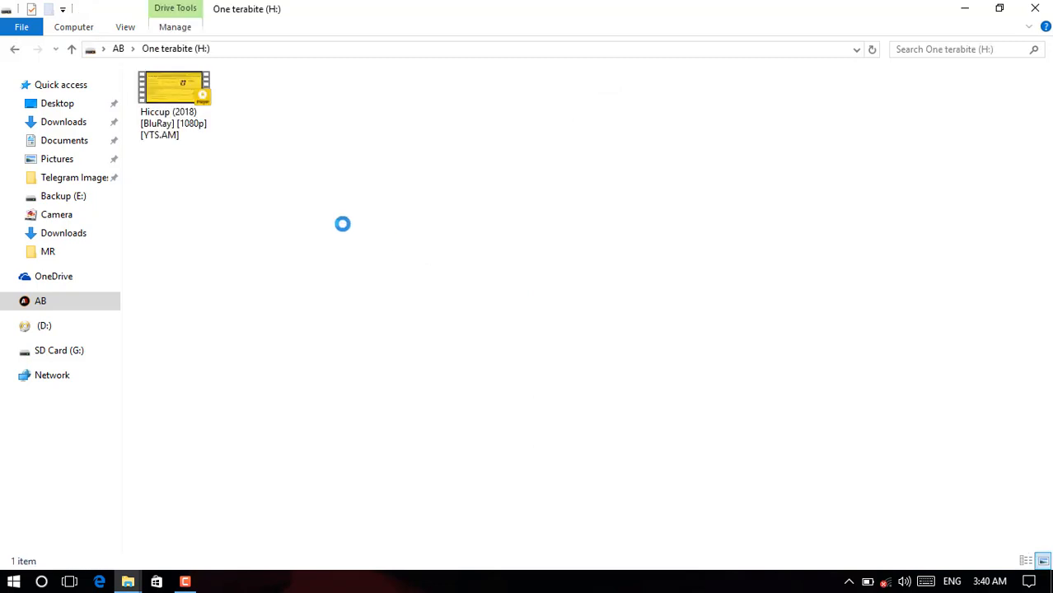
{"action": "left_click", "coordinate": [176, 86]}
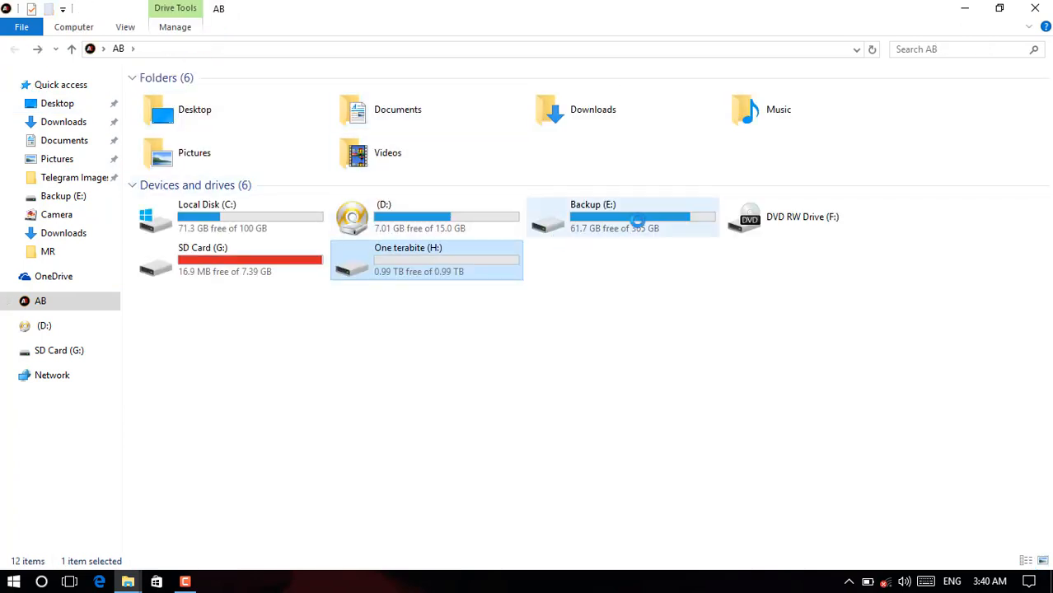
Review Backup (E:) with the 1 Terabite image, the D: files, and the One terabite (H:) drive
{"action": "double_click", "coordinate": [623, 218]}
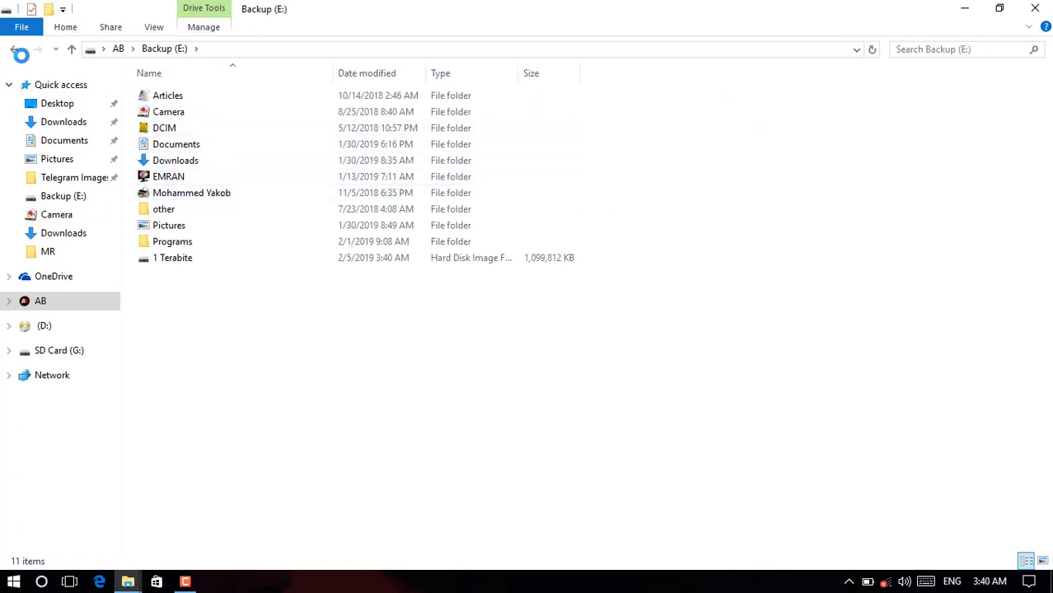
{"action": "left_click", "coordinate": [38, 326]}
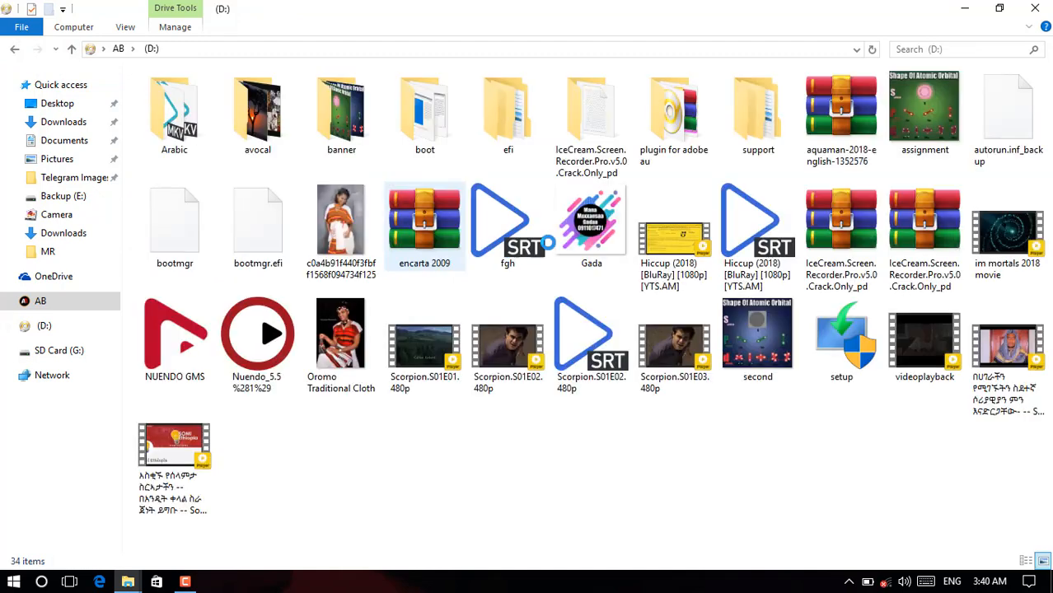
{"action": "left_click", "coordinate": [673, 222]}
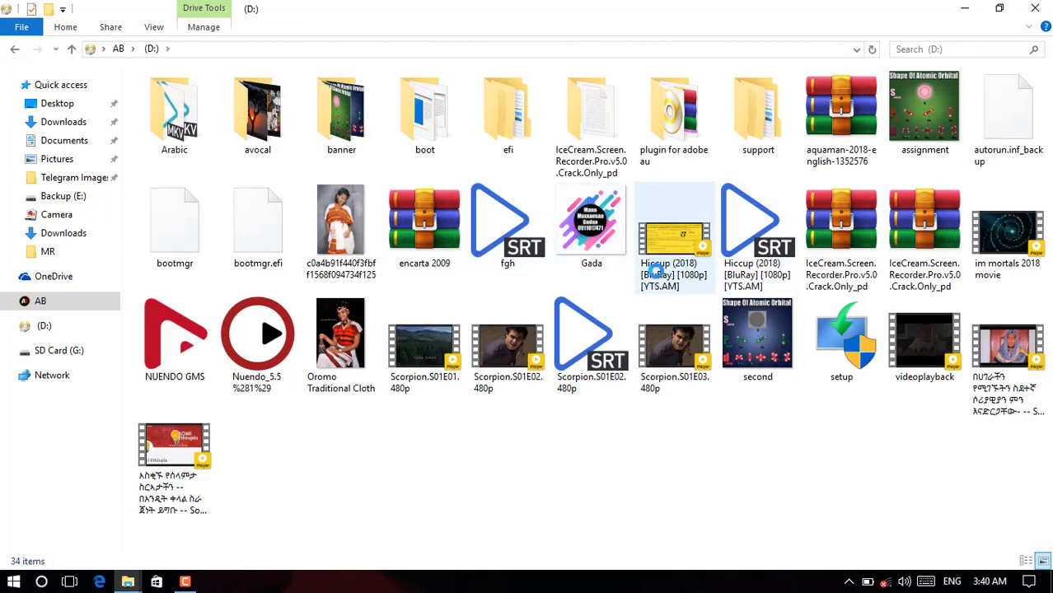
{"action": "left_click", "coordinate": [257, 112]}
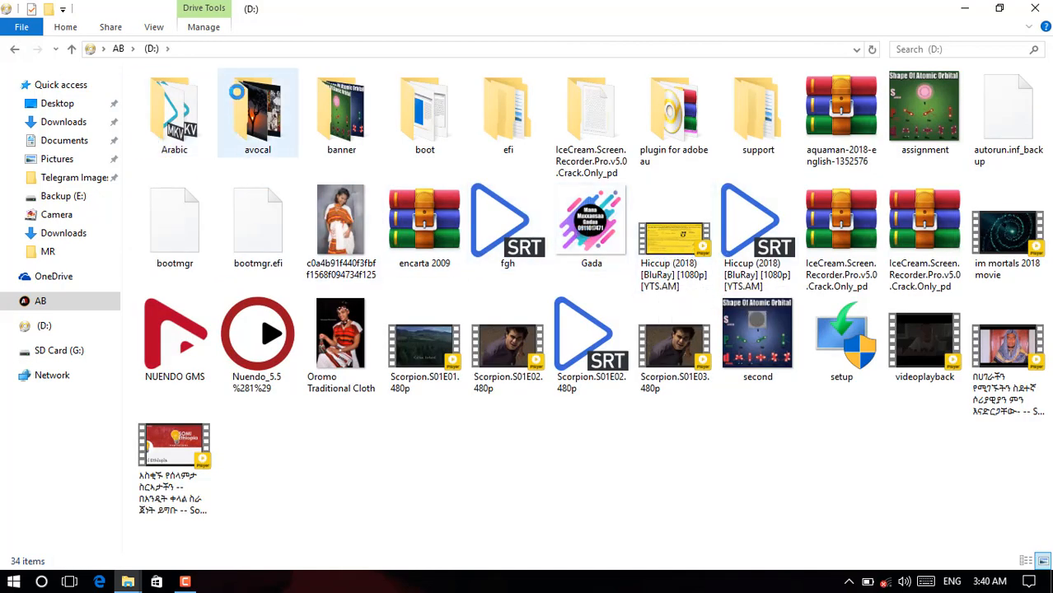
{"action": "right_click", "coordinate": [174, 112]}
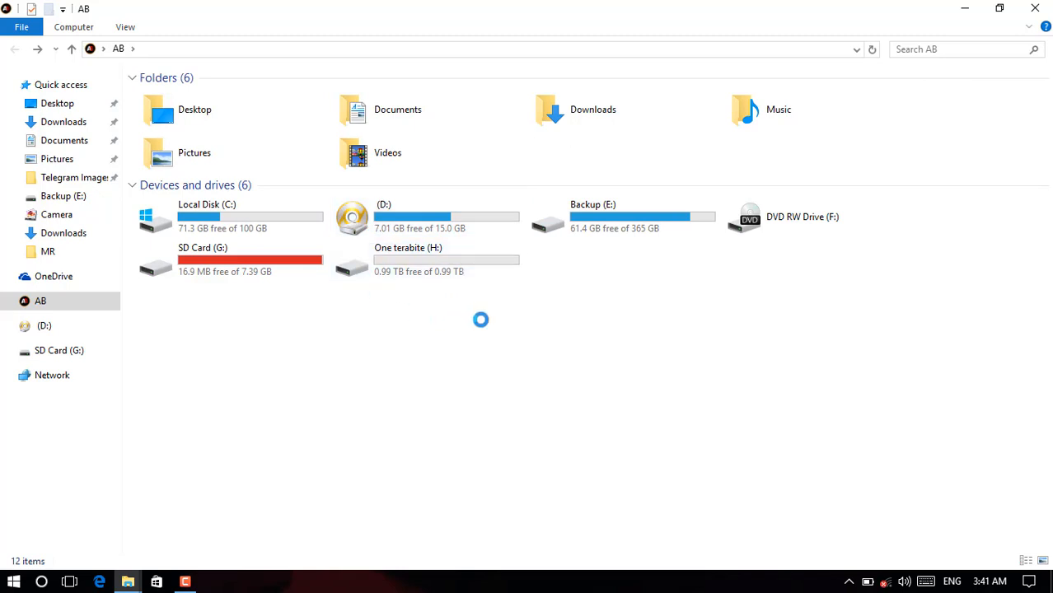
{"action": "mouse_move", "coordinate": [432, 263]}
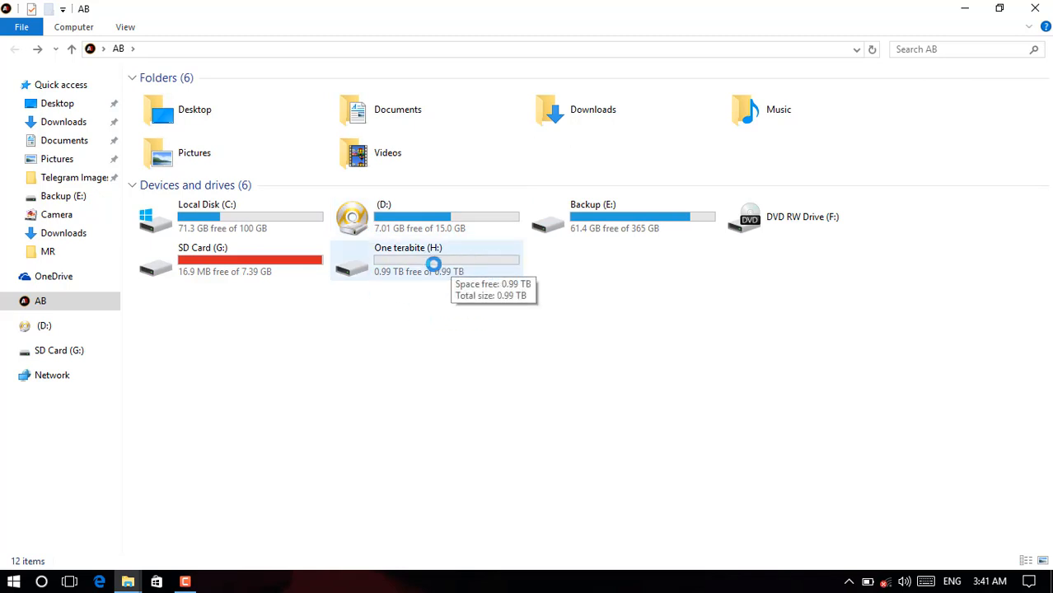
{"action": "mouse_move", "coordinate": [437, 262]}
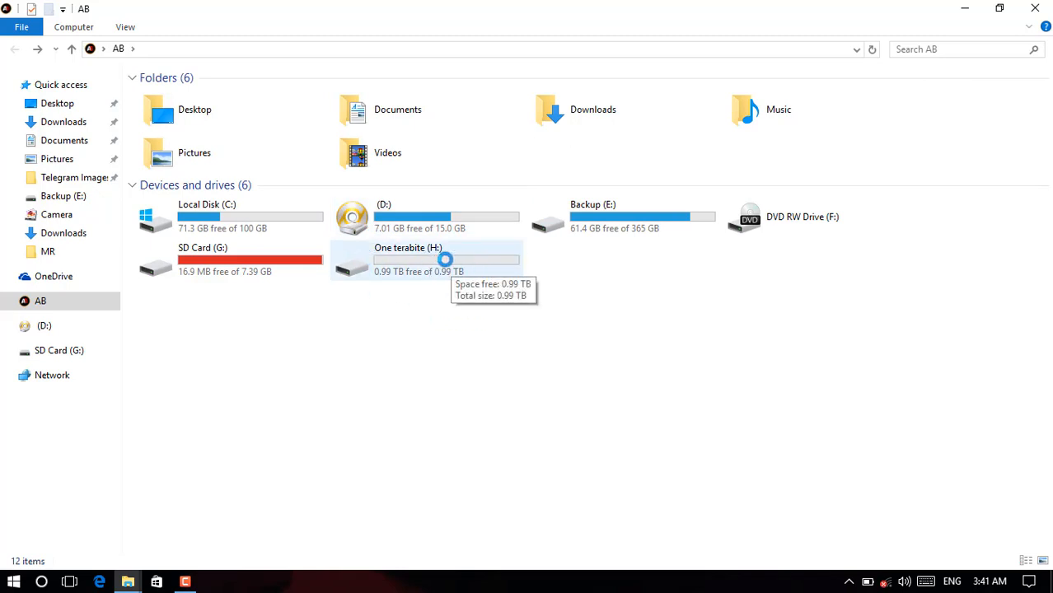
{"action": "left_click", "coordinate": [429, 260]}
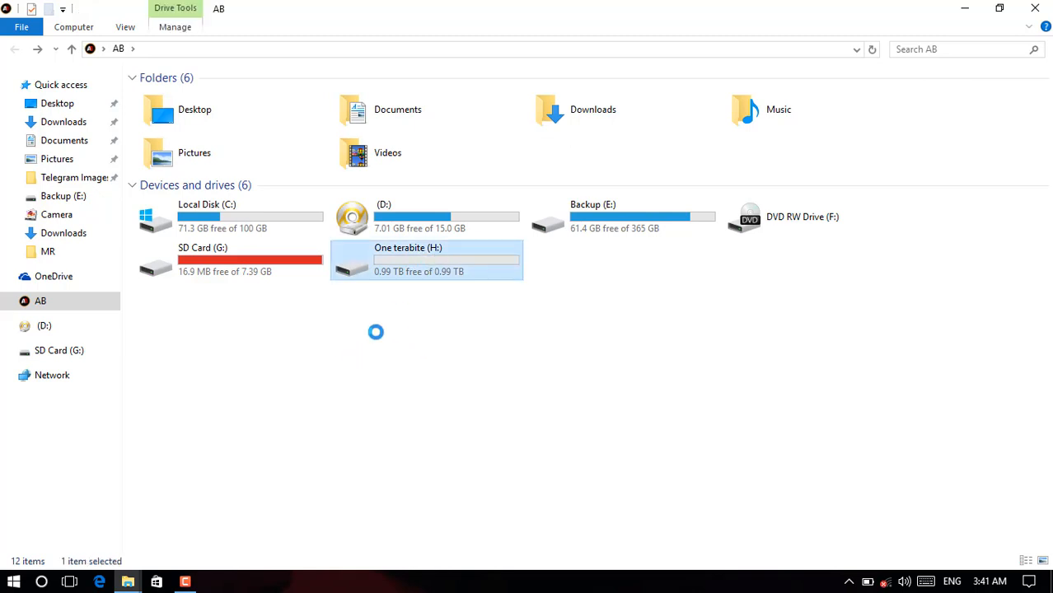
{"action": "mouse_move", "coordinate": [392, 255]}
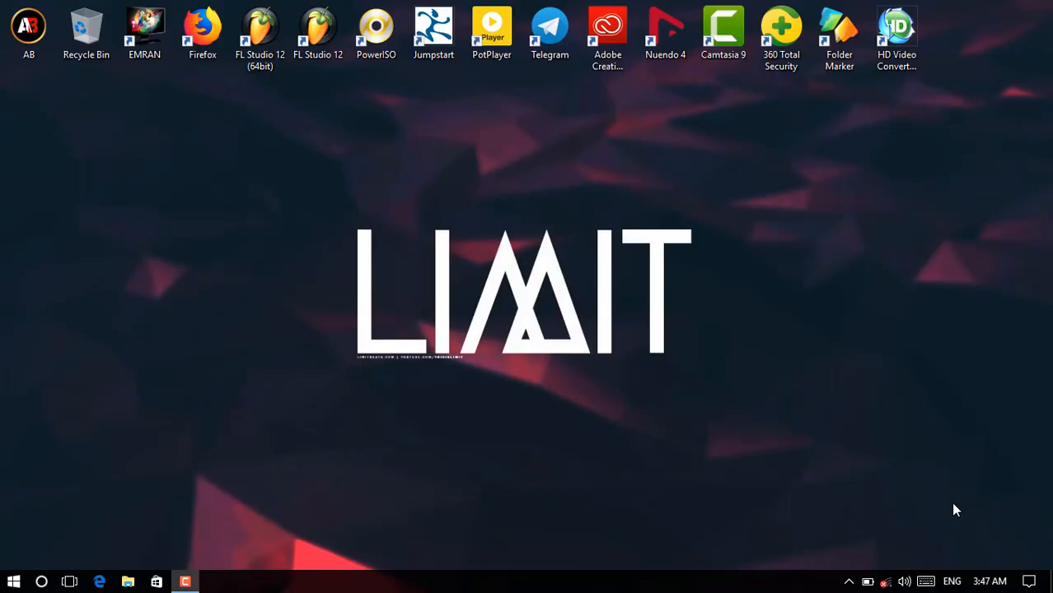
Confirm H: is missing from This PC, then reopen Disk Management via Manage
{"action": "left_click", "coordinate": [27, 27]}
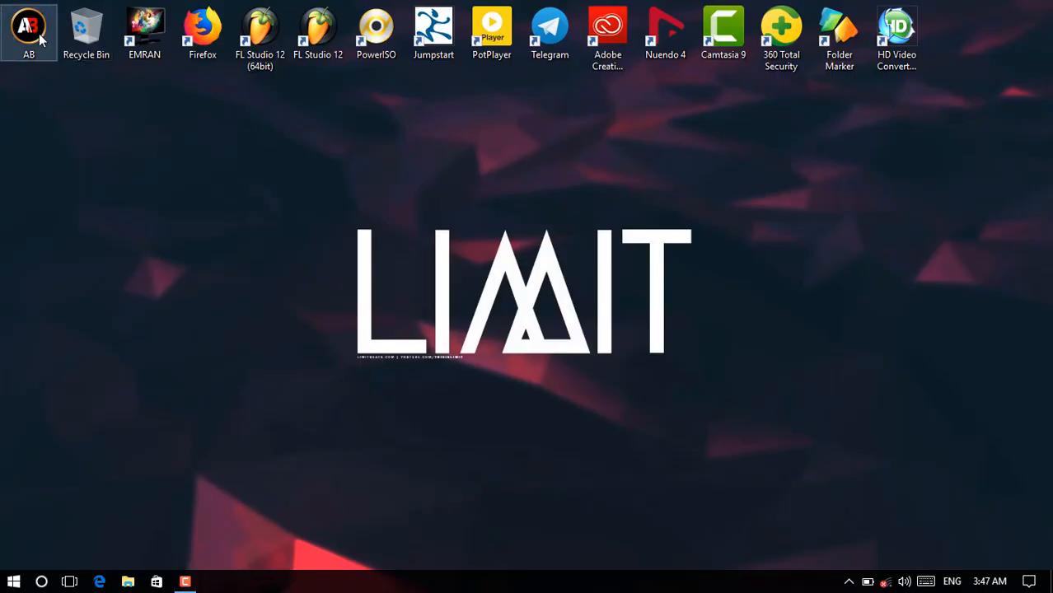
{"action": "double_click", "coordinate": [24, 27]}
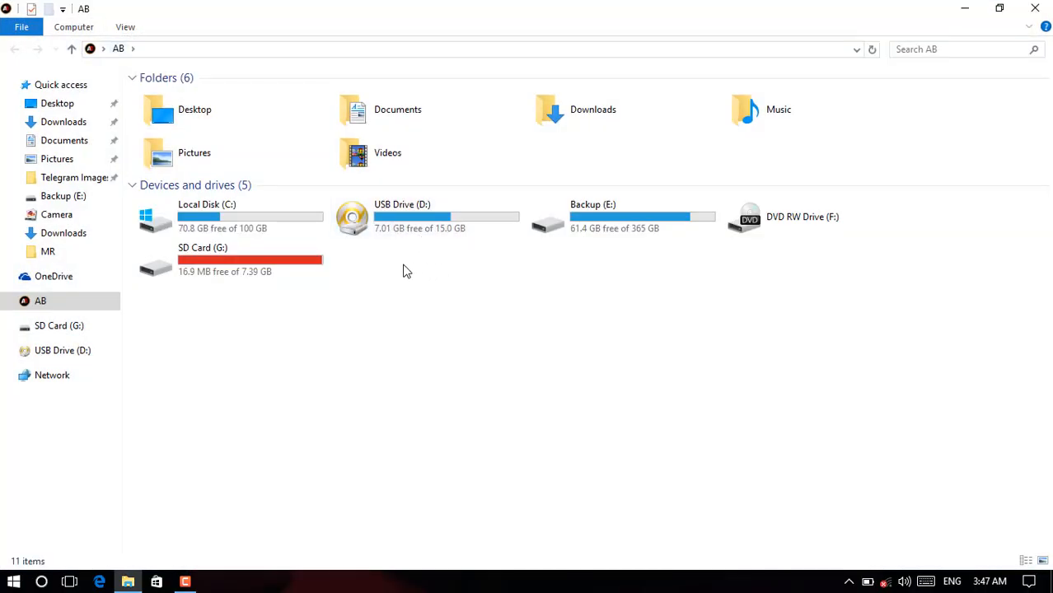
{"action": "mouse_move", "coordinate": [471, 281]}
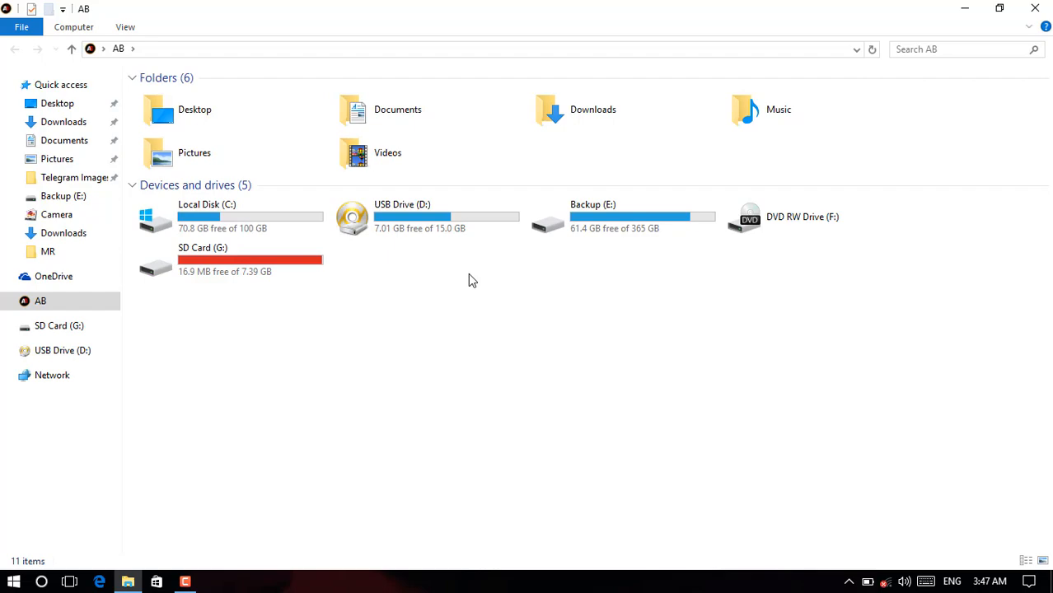
{"action": "mouse_move", "coordinate": [1035, 6]}
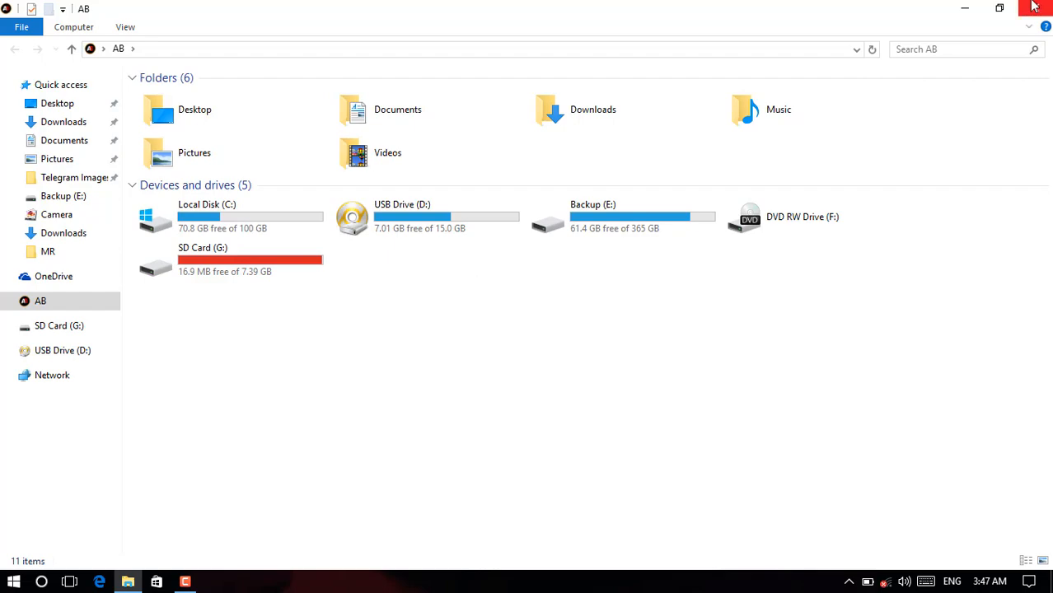
{"action": "left_click", "coordinate": [1035, 3]}
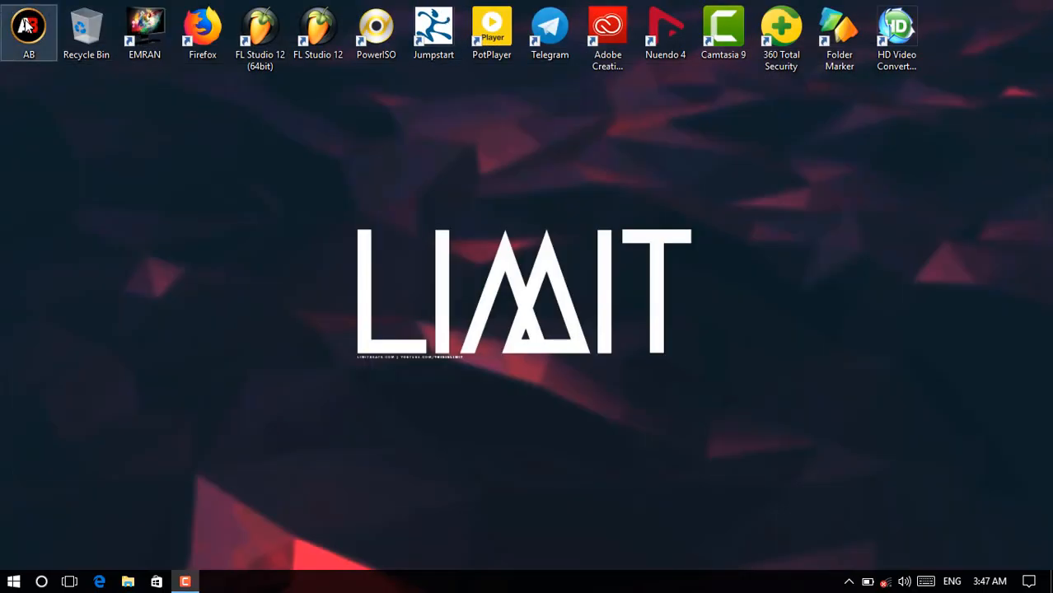
{"action": "right_click", "coordinate": [18, 20]}
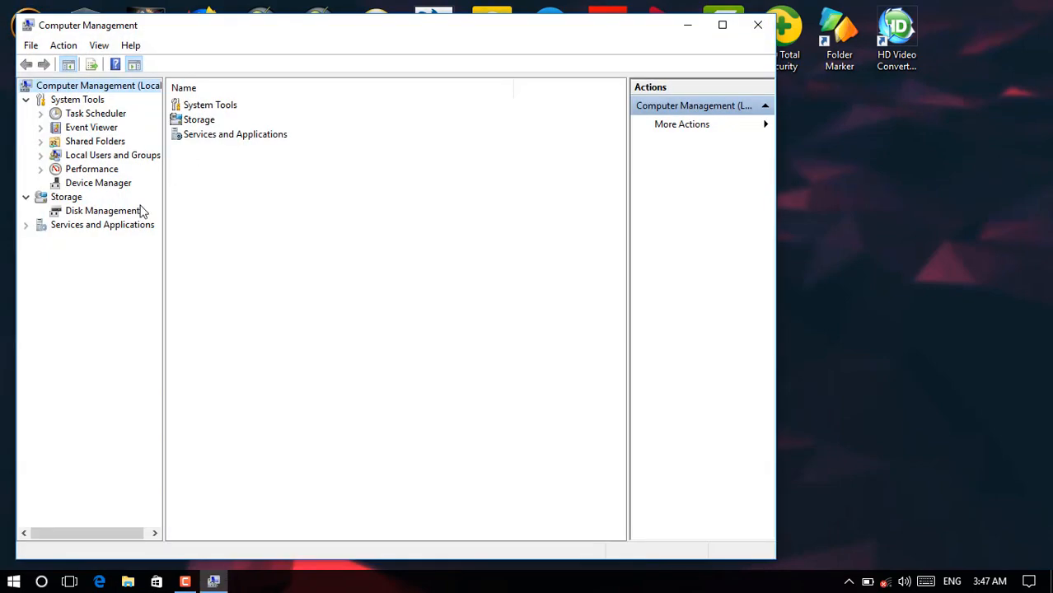
{"action": "left_click", "coordinate": [102, 211]}
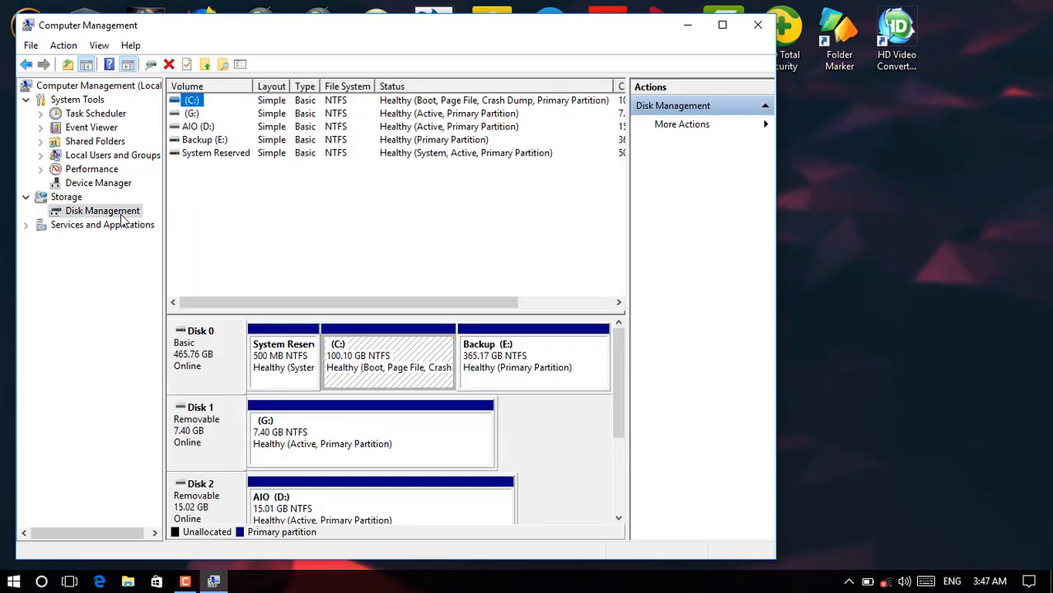
Attach the VHD E:\1 Terabite.vhd so One terabite (H:) returns as a 1024 GB disk
{"action": "right_click", "coordinate": [103, 211]}
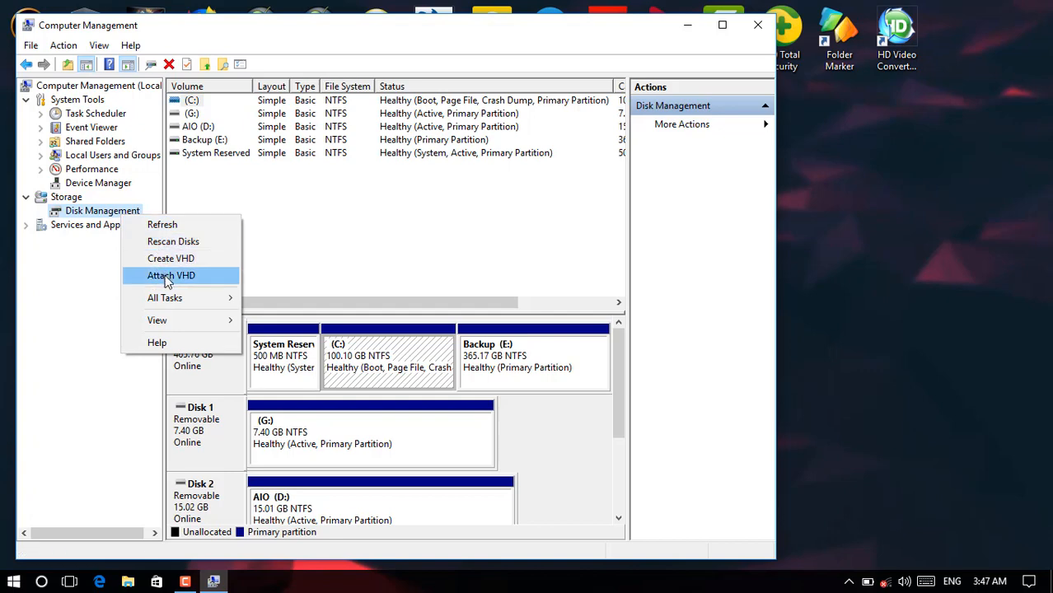
{"action": "left_click", "coordinate": [171, 275]}
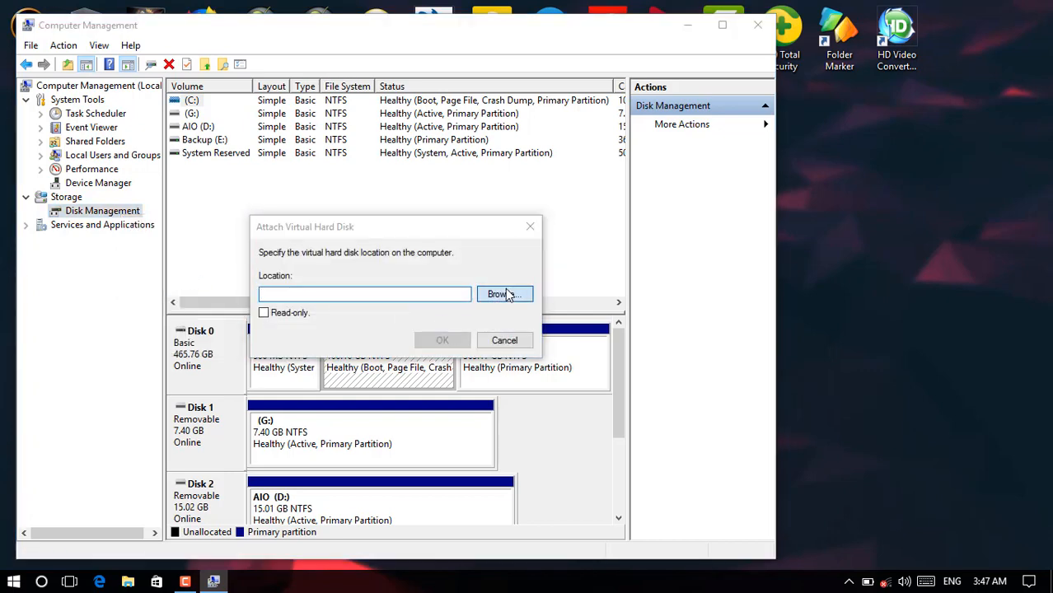
{"action": "left_click", "coordinate": [501, 294]}
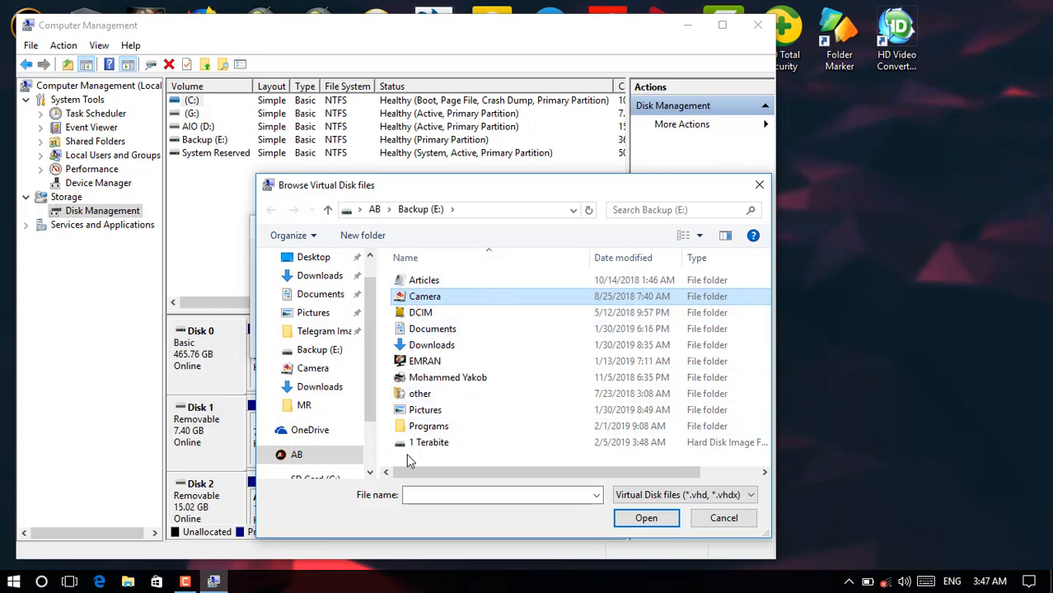
{"action": "left_click", "coordinate": [428, 442]}
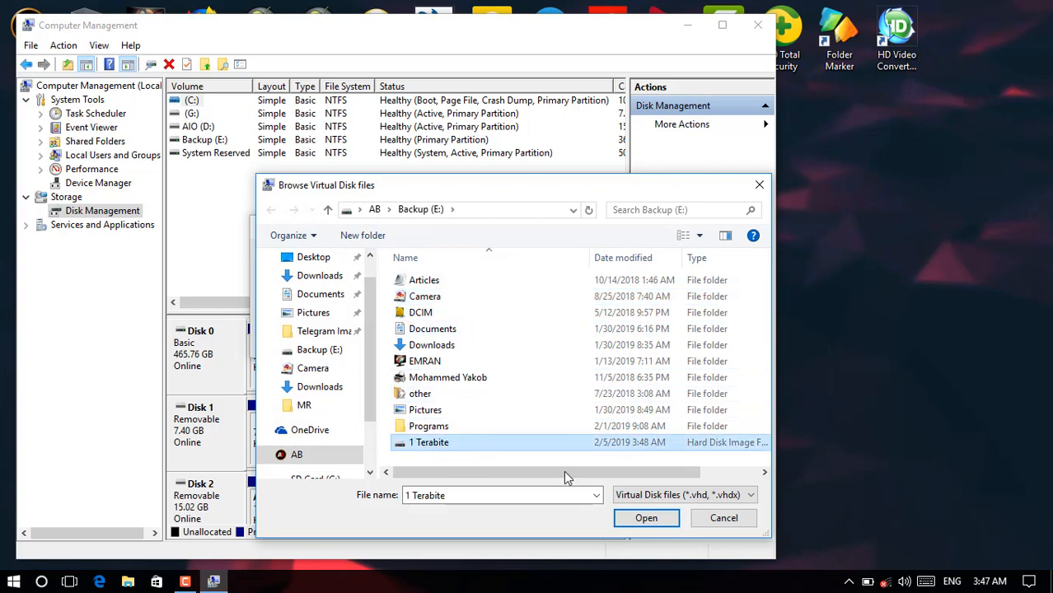
{"action": "left_click", "coordinate": [646, 517]}
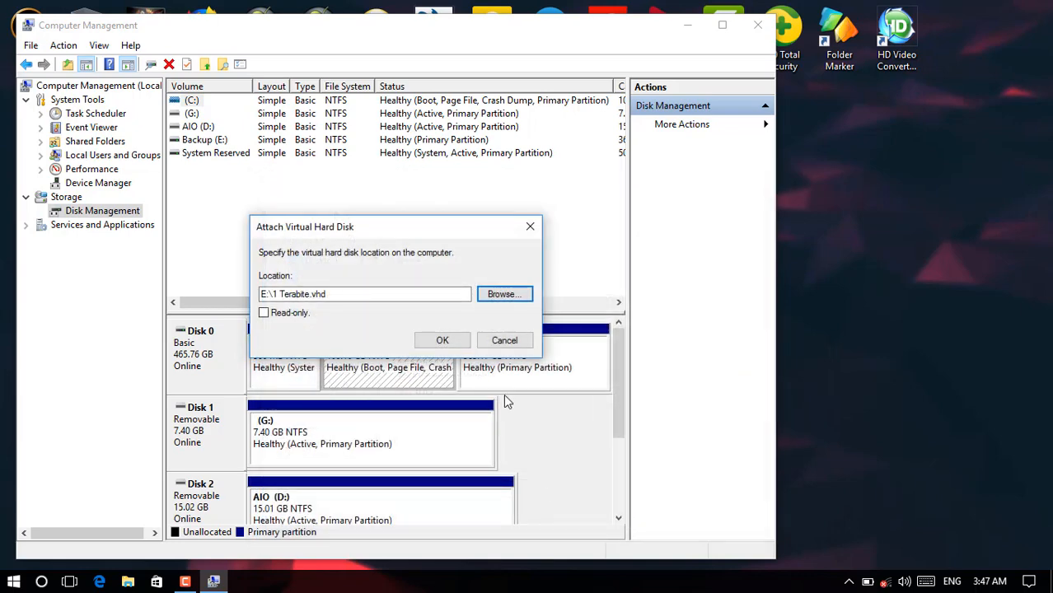
{"action": "left_click", "coordinate": [442, 340]}
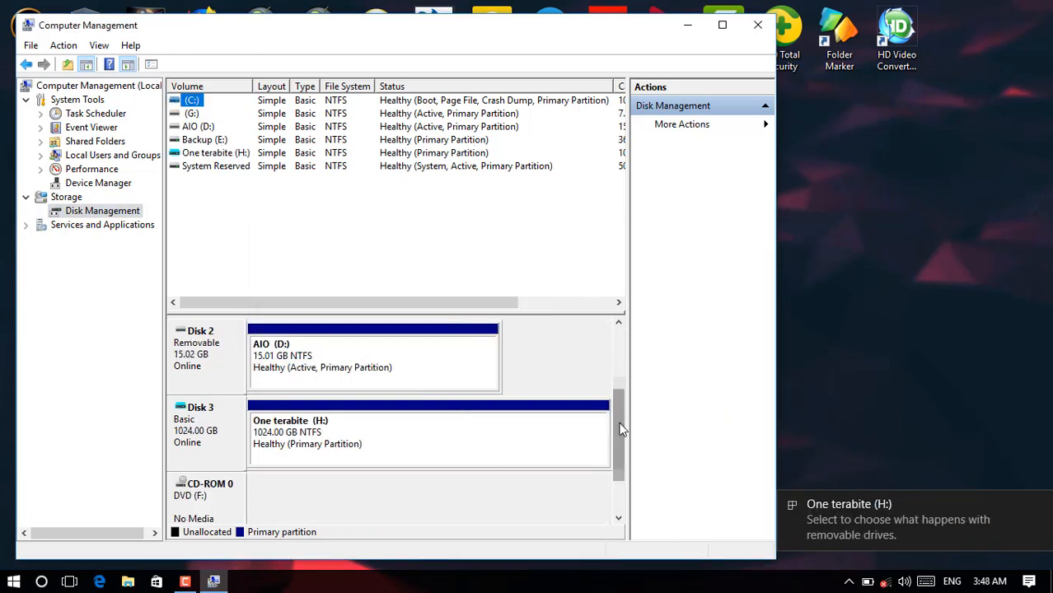
{"action": "left_click", "coordinate": [758, 24]}
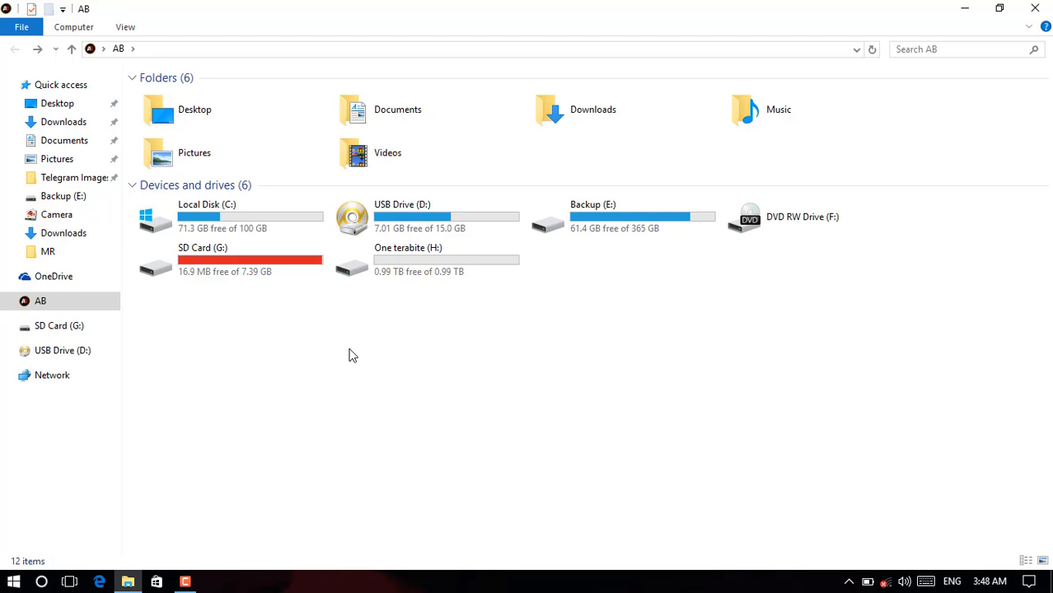
{"action": "mouse_move", "coordinate": [458, 267]}
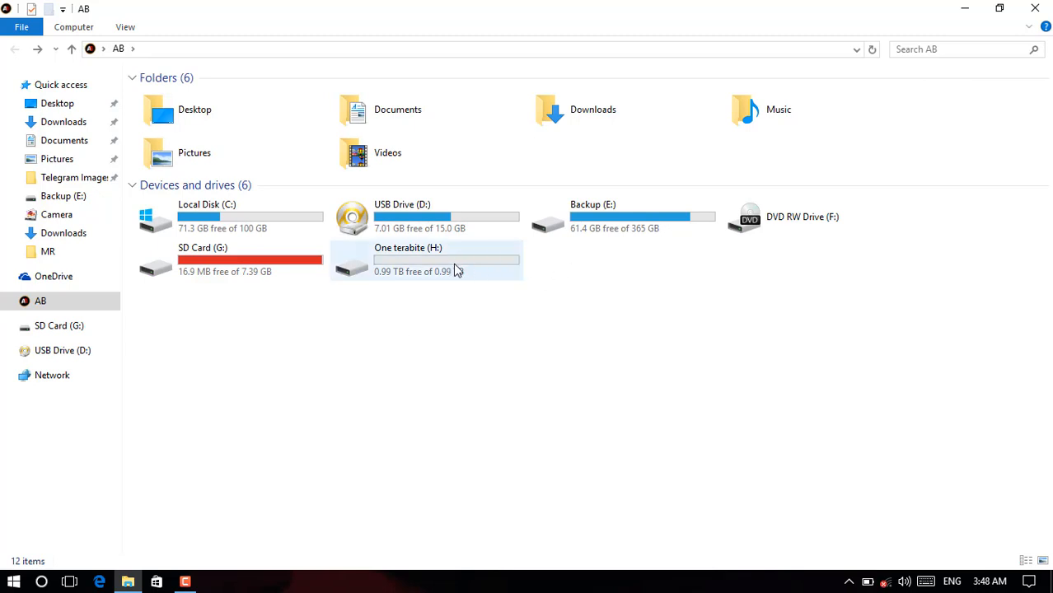
{"action": "mouse_move", "coordinate": [465, 269]}
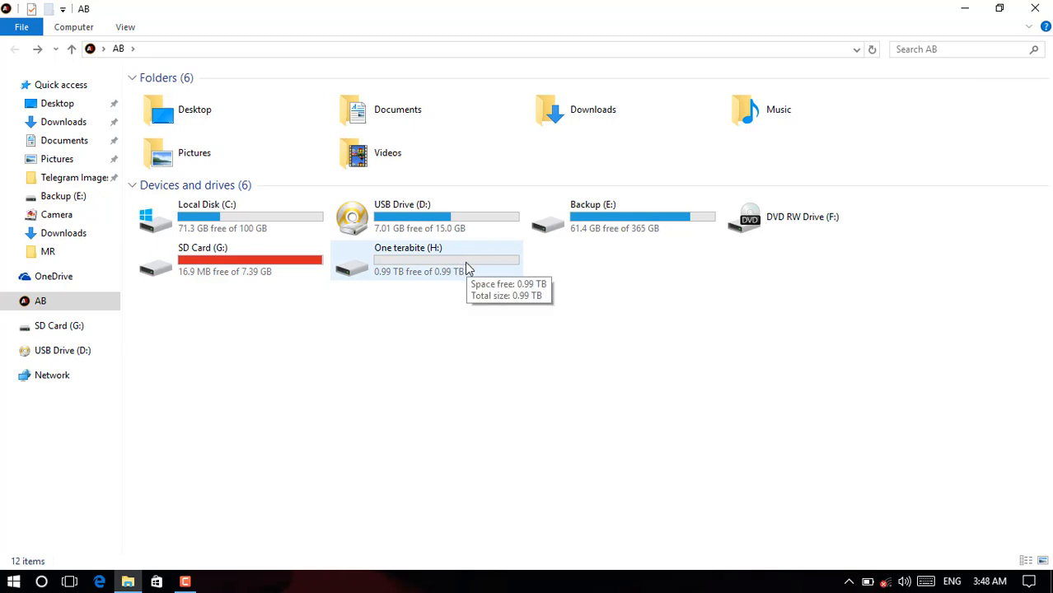
{"action": "mouse_move", "coordinate": [639, 218]}
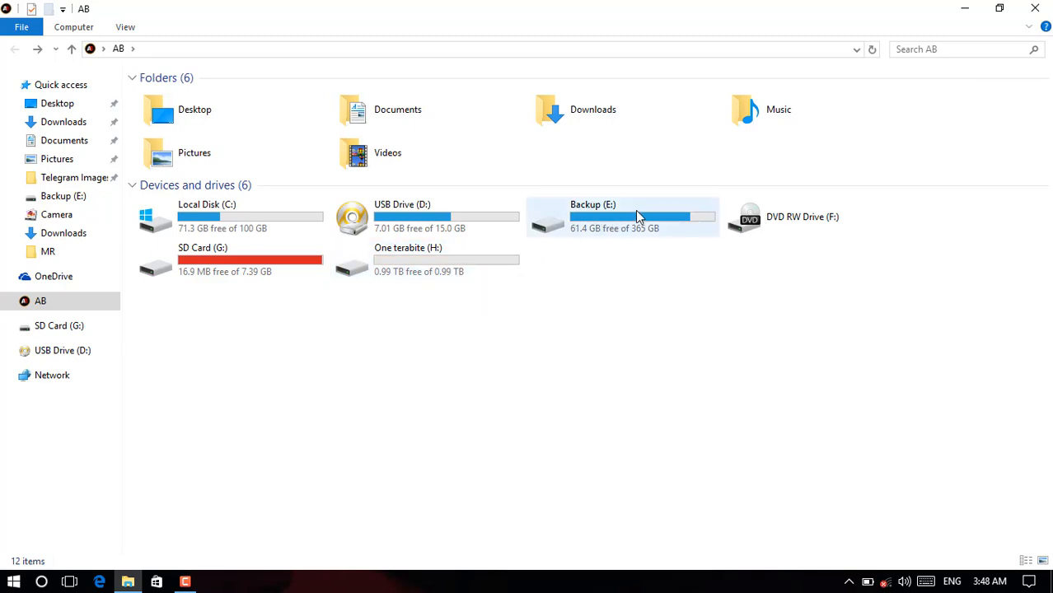
{"action": "mouse_move", "coordinate": [629, 216]}
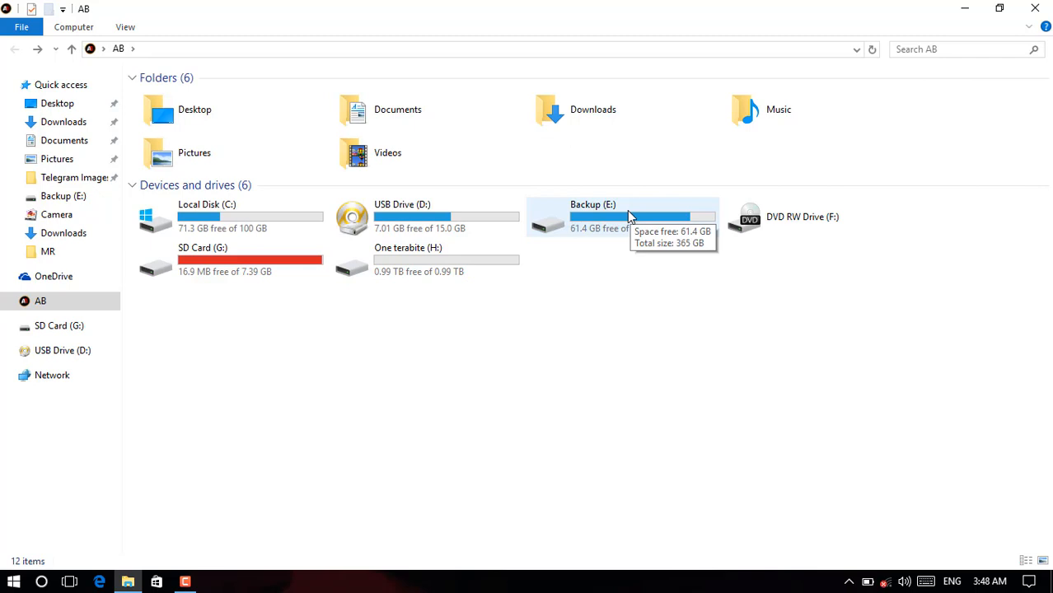
{"action": "mouse_move", "coordinate": [656, 220]}
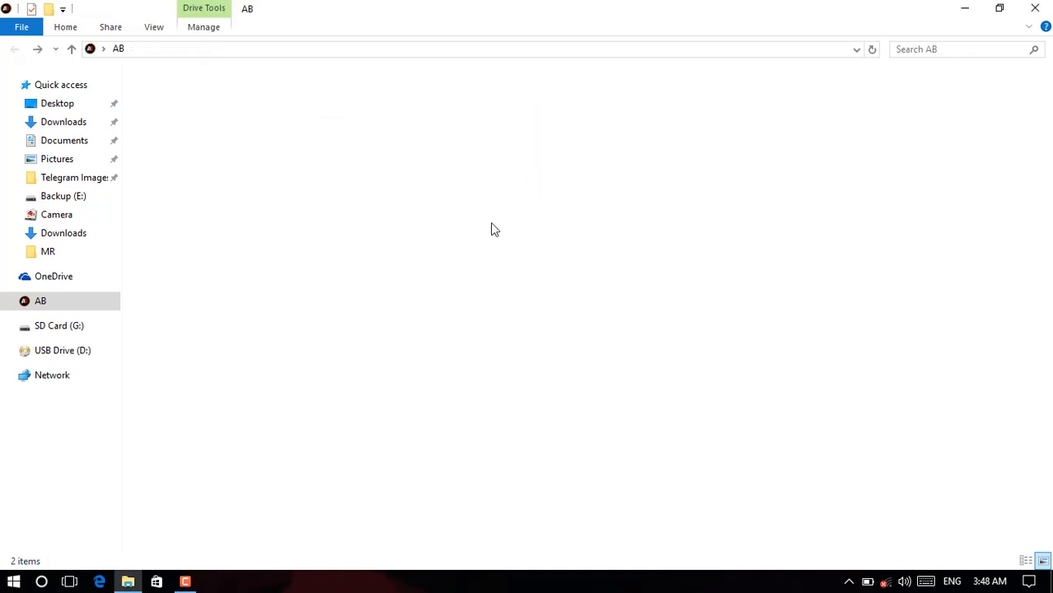
{"action": "left_click", "coordinate": [63, 194]}
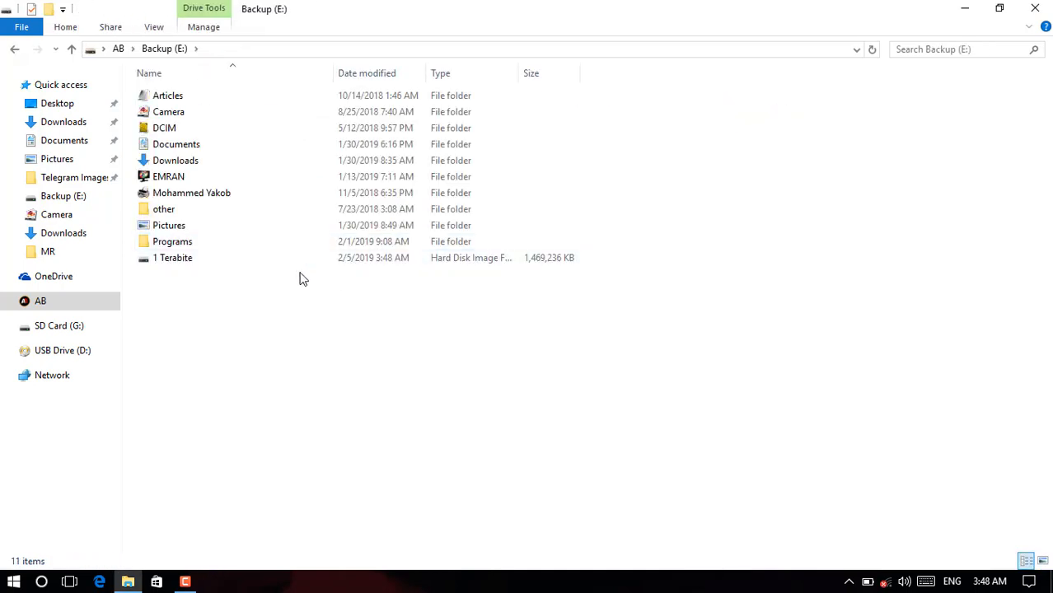
{"action": "left_click", "coordinate": [173, 257]}
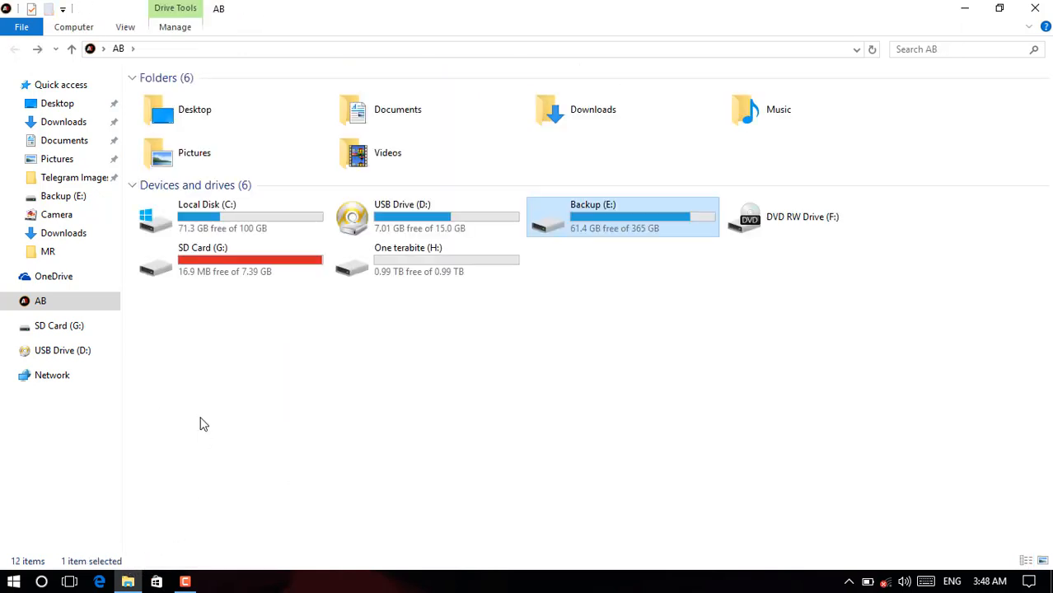
{"action": "left_click", "coordinate": [425, 260]}
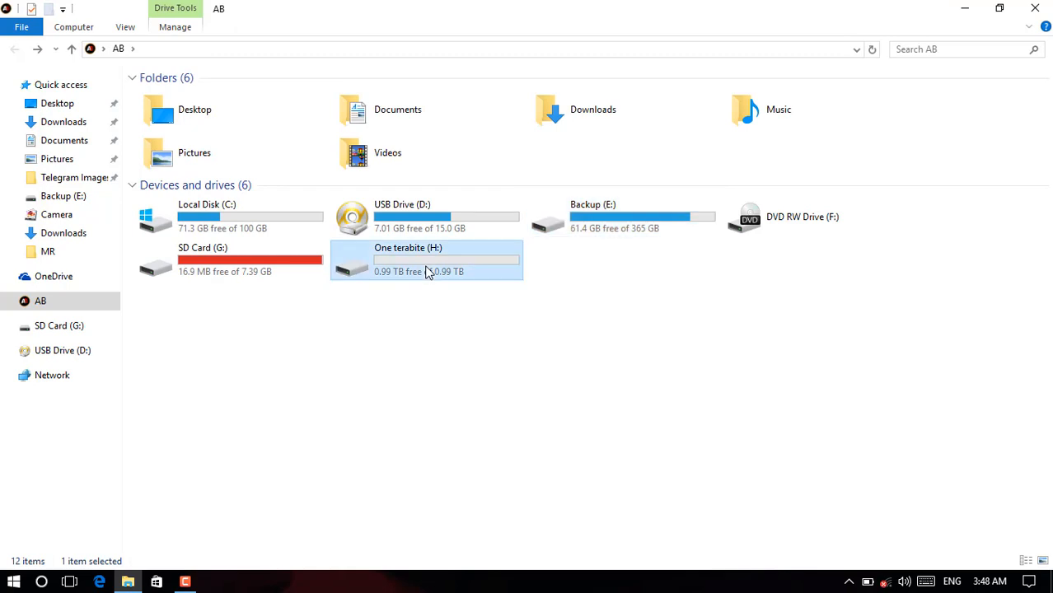
{"action": "left_click", "coordinate": [800, 218]}
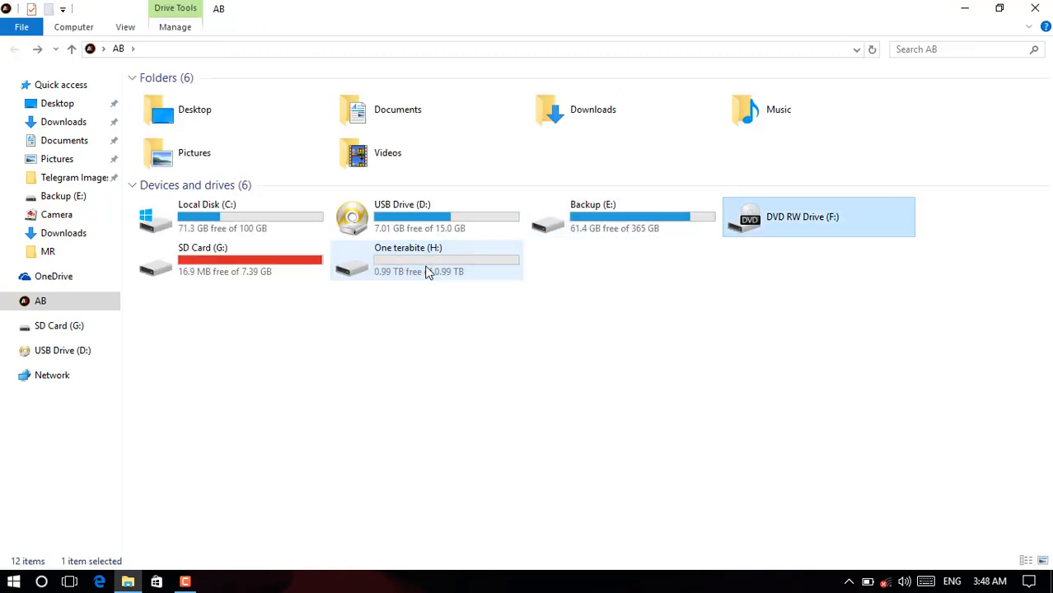
{"action": "double_click", "coordinate": [586, 218]}
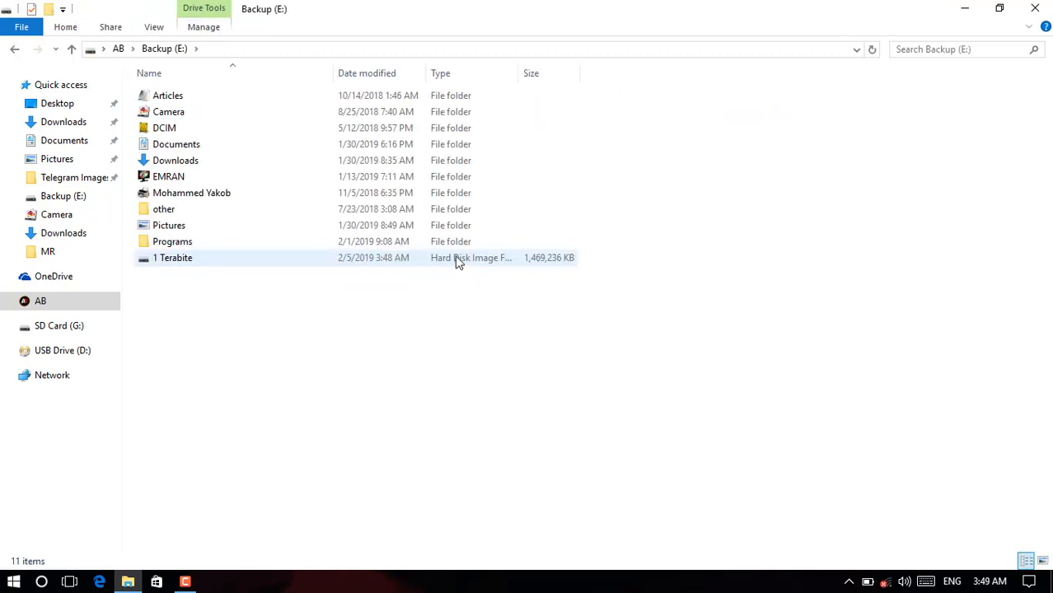
{"action": "left_click", "coordinate": [173, 257]}
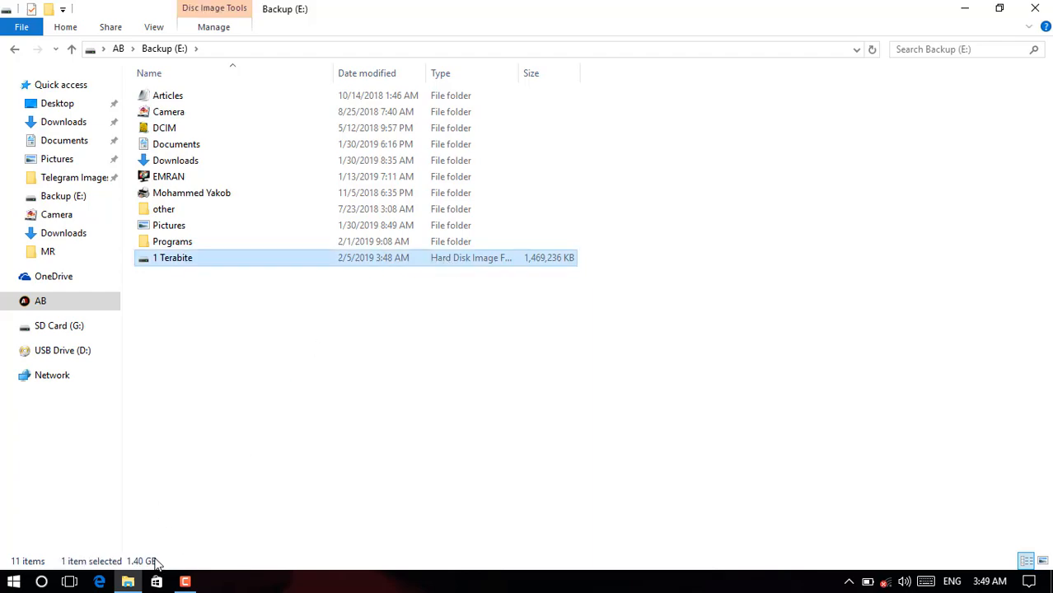
{"action": "left_click", "coordinate": [122, 49]}
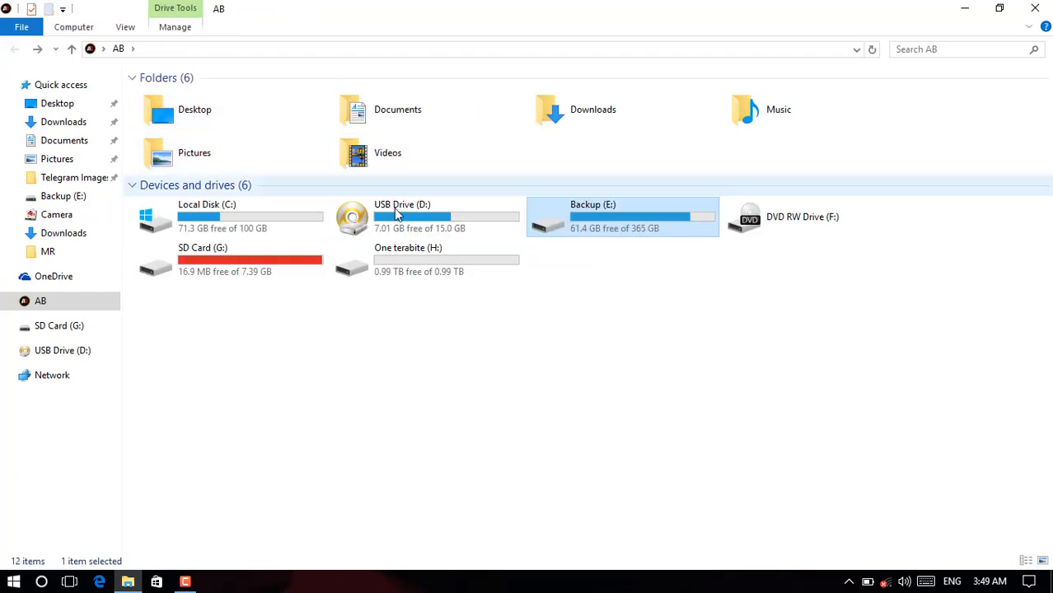
Check the properties of the 'plugin for adobe au' folder on USB Drive (D:)
{"action": "double_click", "coordinate": [397, 218]}
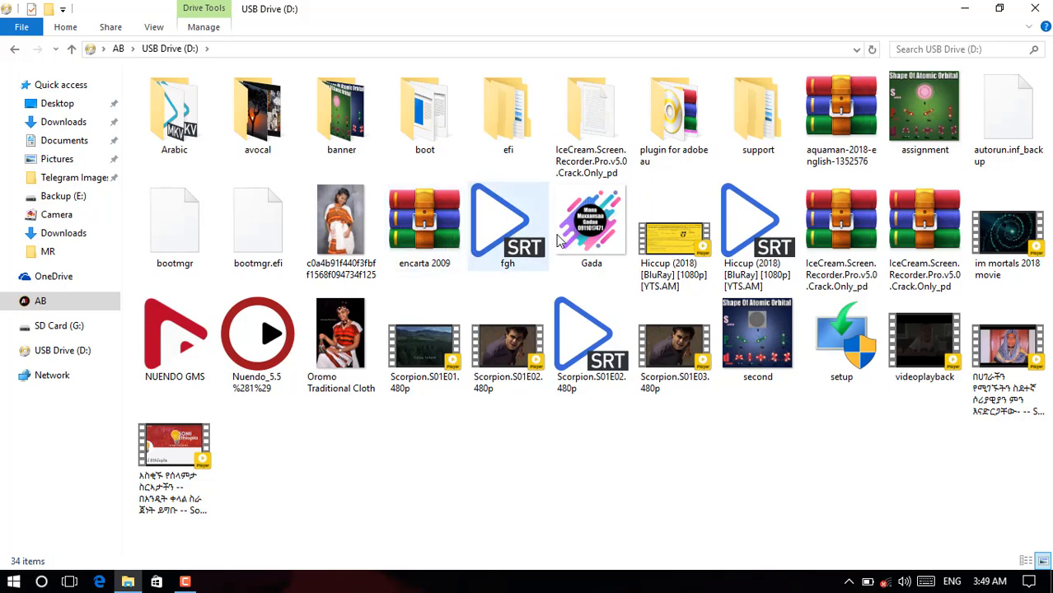
{"action": "left_click", "coordinate": [673, 116]}
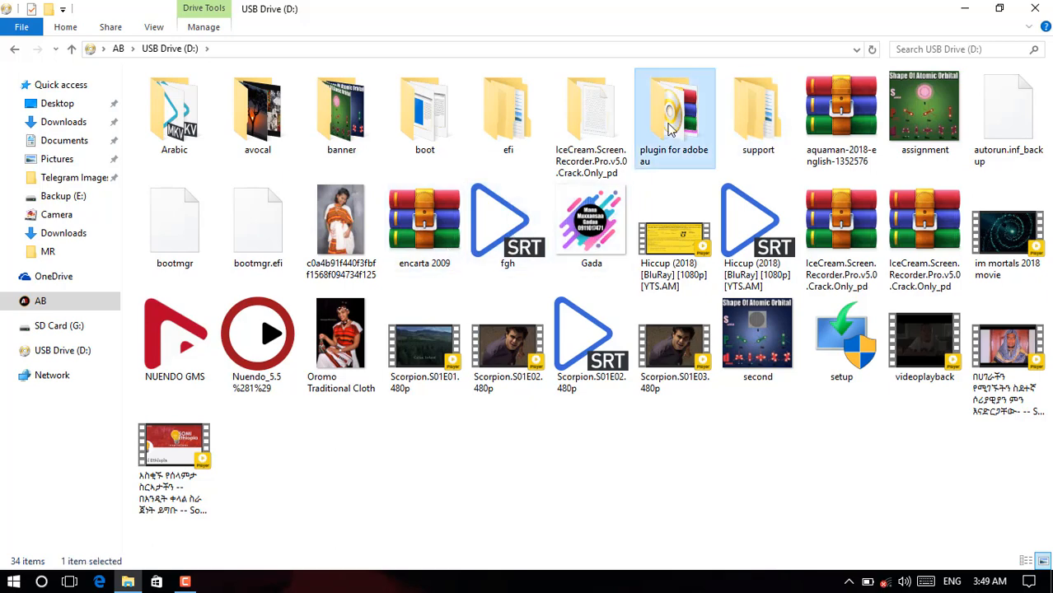
{"action": "right_click", "coordinate": [674, 107]}
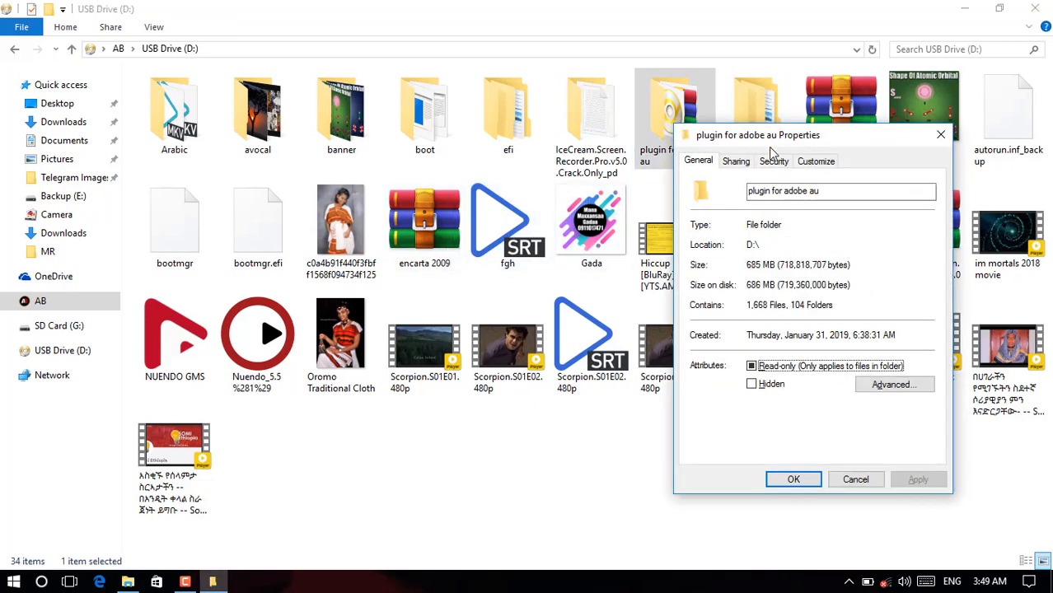
{"action": "left_click", "coordinate": [855, 478]}
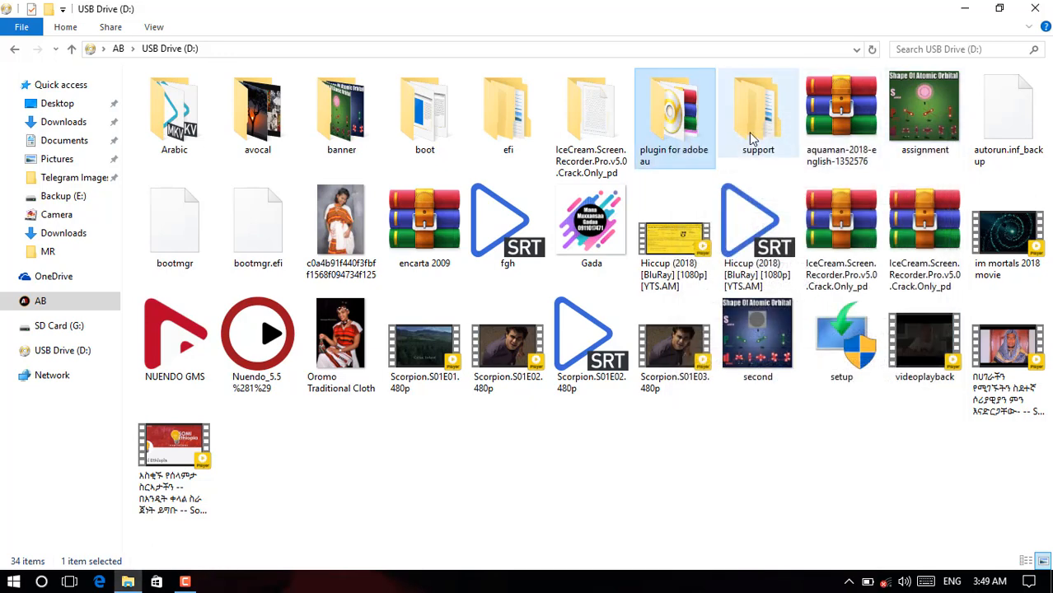
Copy the plugin folder onto One terabite (H:) and view its roughly 1.98 GB properties
{"action": "right_click", "coordinate": [674, 112]}
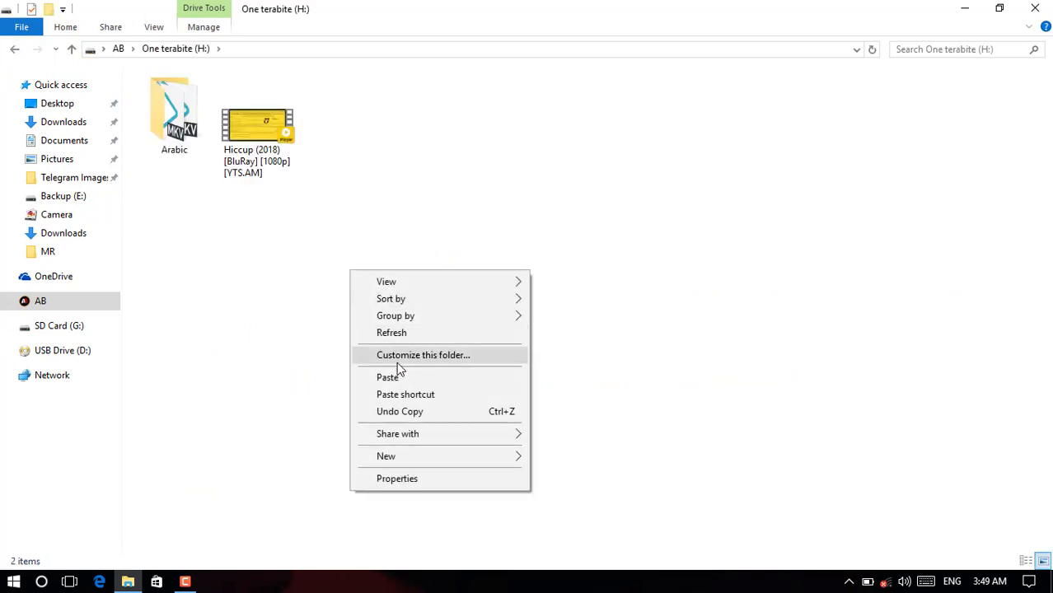
{"action": "left_click", "coordinate": [387, 377]}
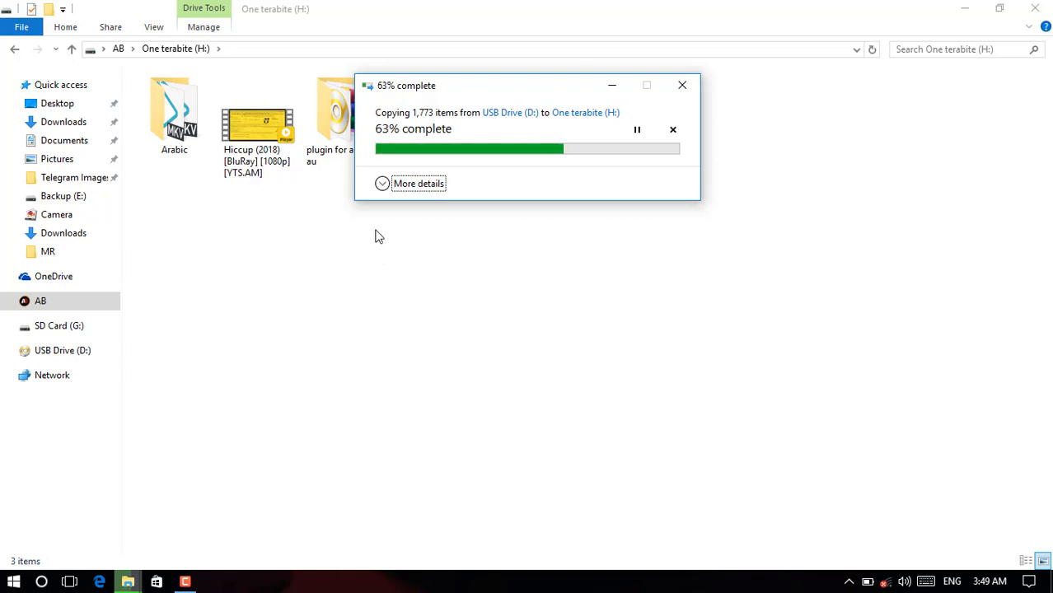
{"action": "left_click", "coordinate": [419, 183]}
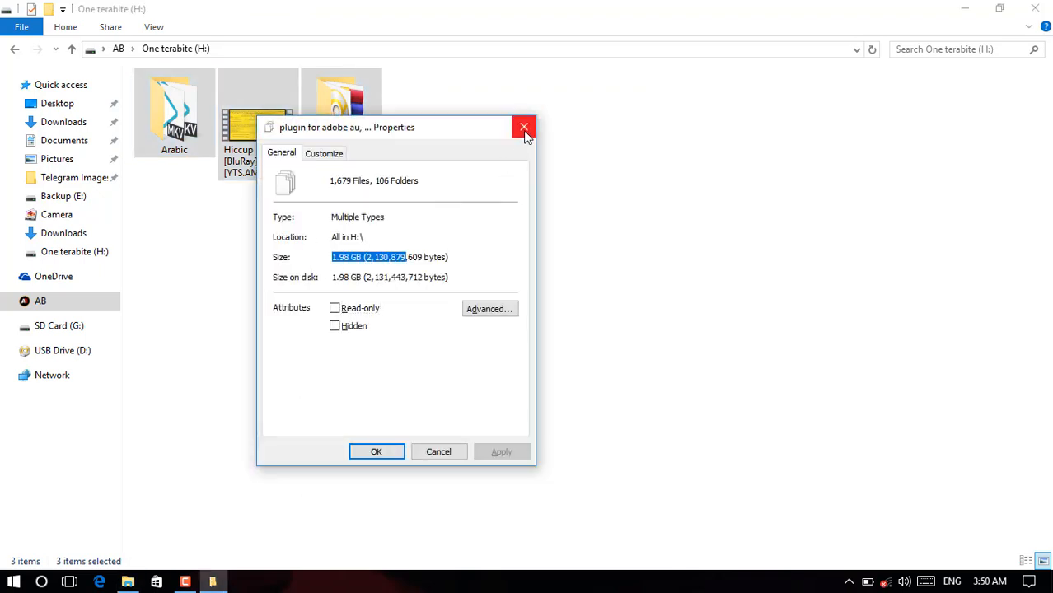
Verify the 1 Terabite image on Backup (E:) has grown to about 2.19 million KB, then return to drives overview
{"action": "left_click", "coordinate": [520, 126]}
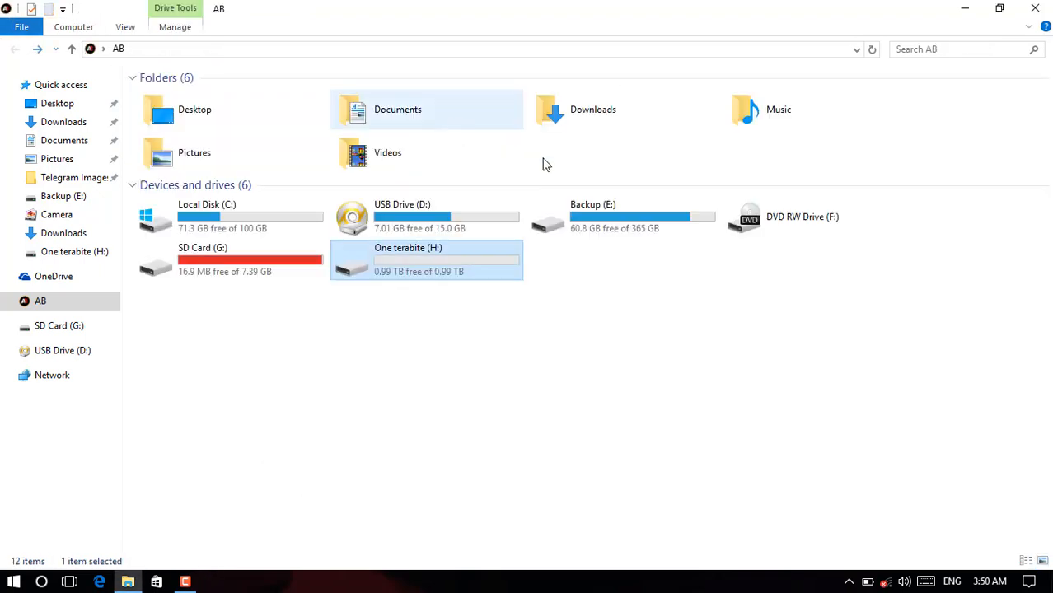
{"action": "double_click", "coordinate": [594, 217]}
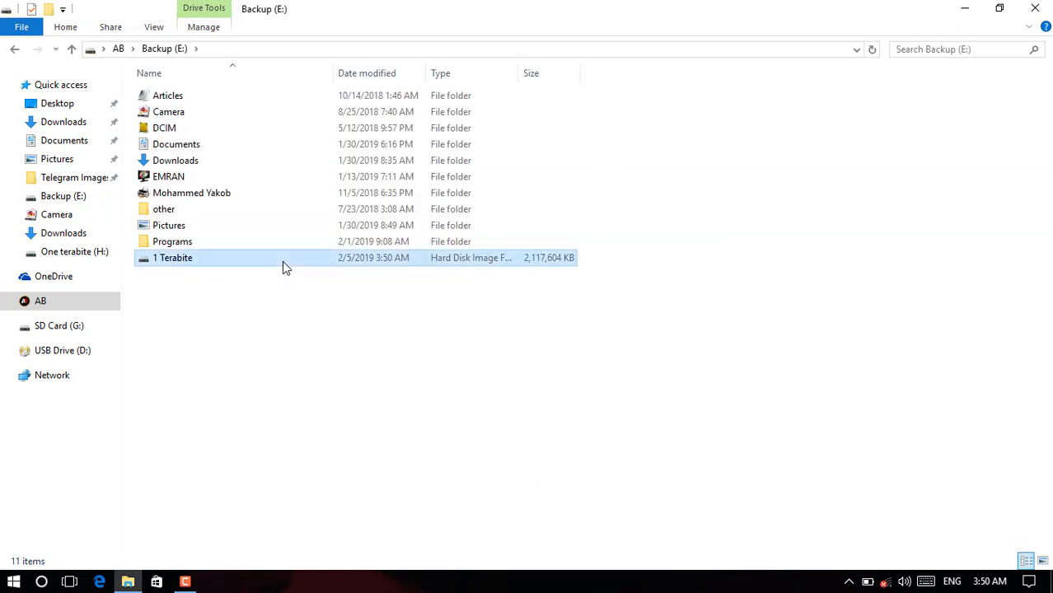
{"action": "left_click", "coordinate": [173, 257]}
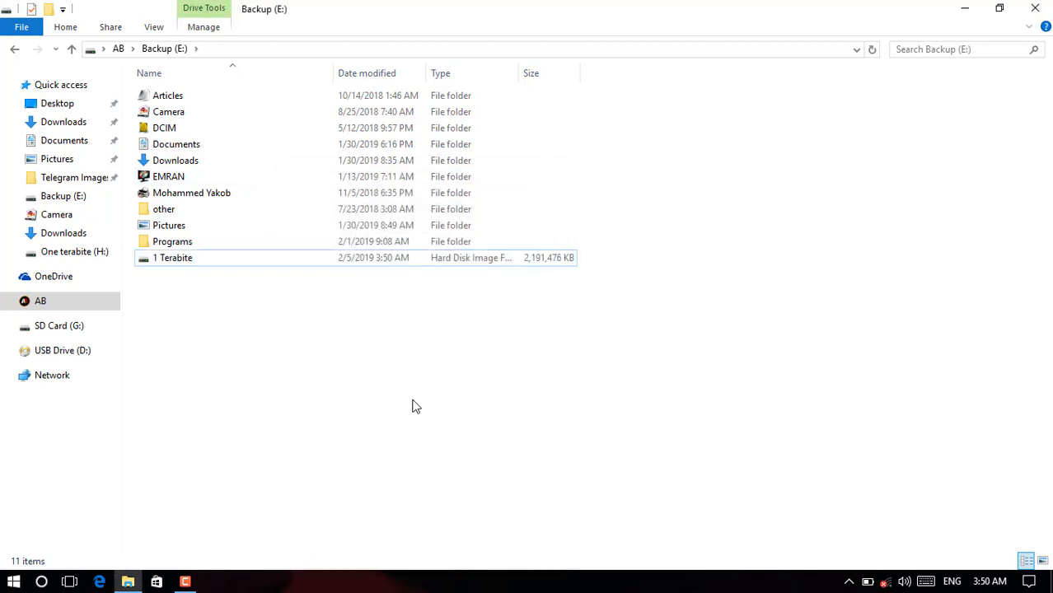
{"action": "left_click", "coordinate": [122, 46]}
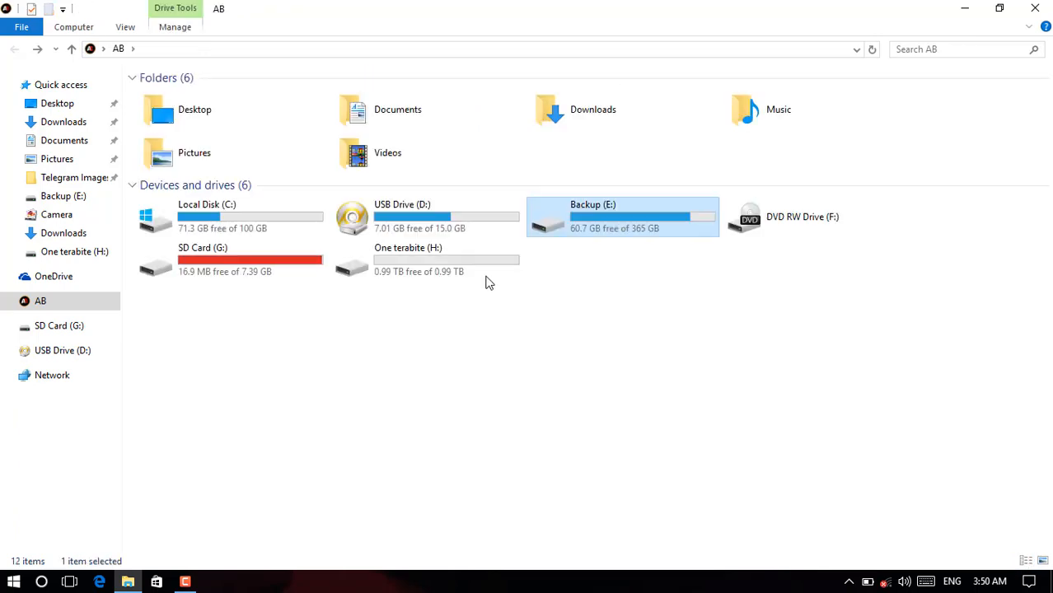
{"action": "mouse_move", "coordinate": [623, 234]}
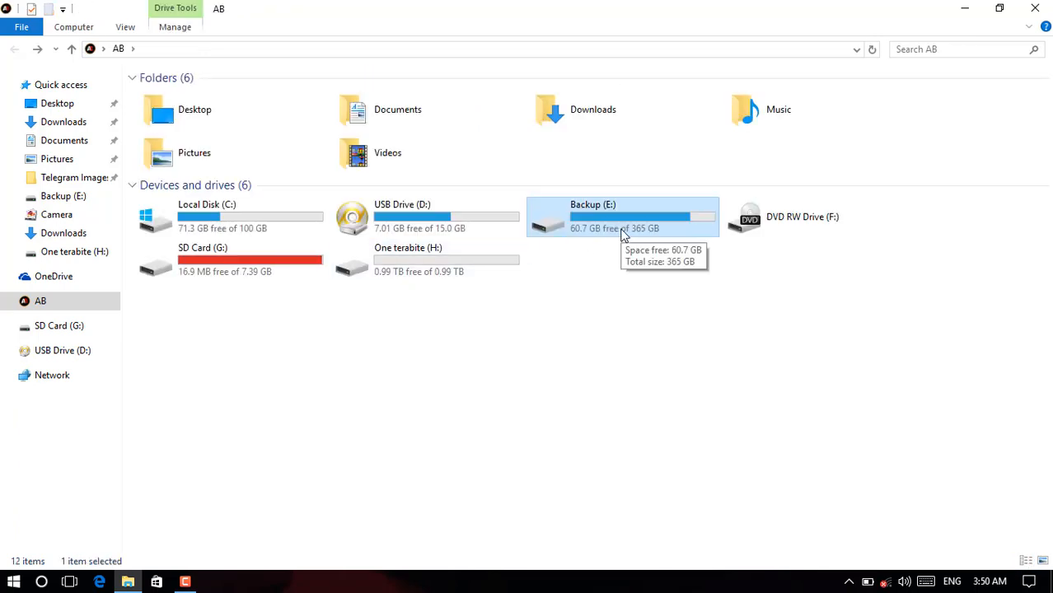
{"action": "mouse_move", "coordinate": [659, 227]}
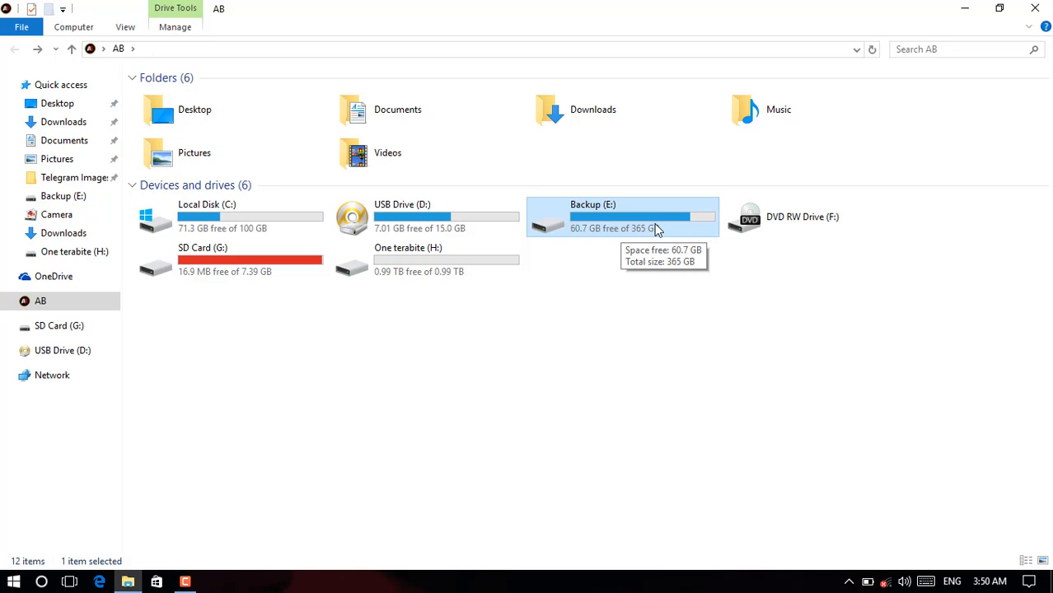
{"action": "mouse_move", "coordinate": [481, 271]}
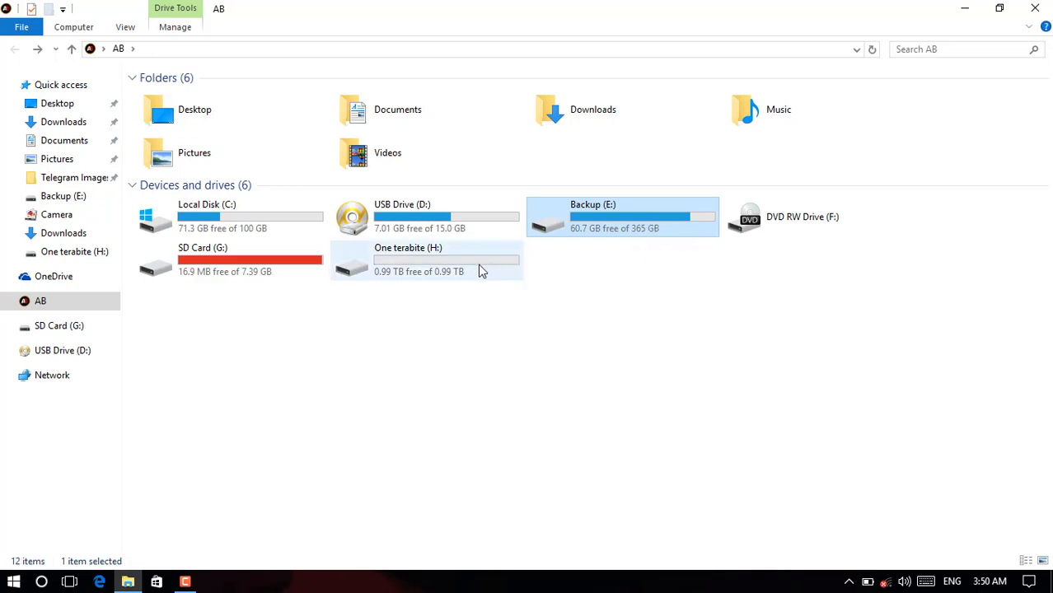
{"action": "mouse_move", "coordinate": [606, 297]}
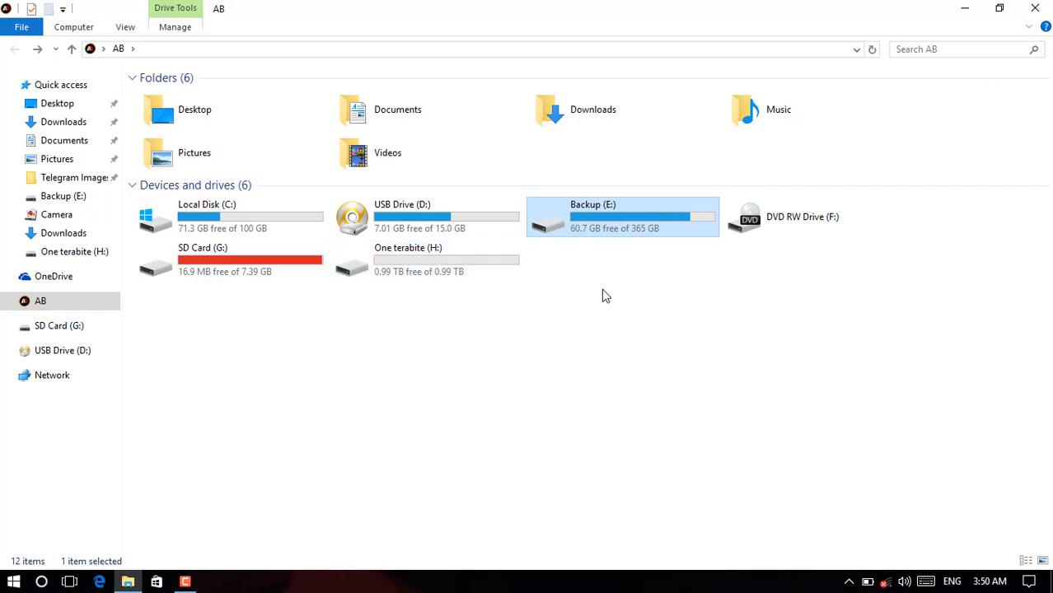